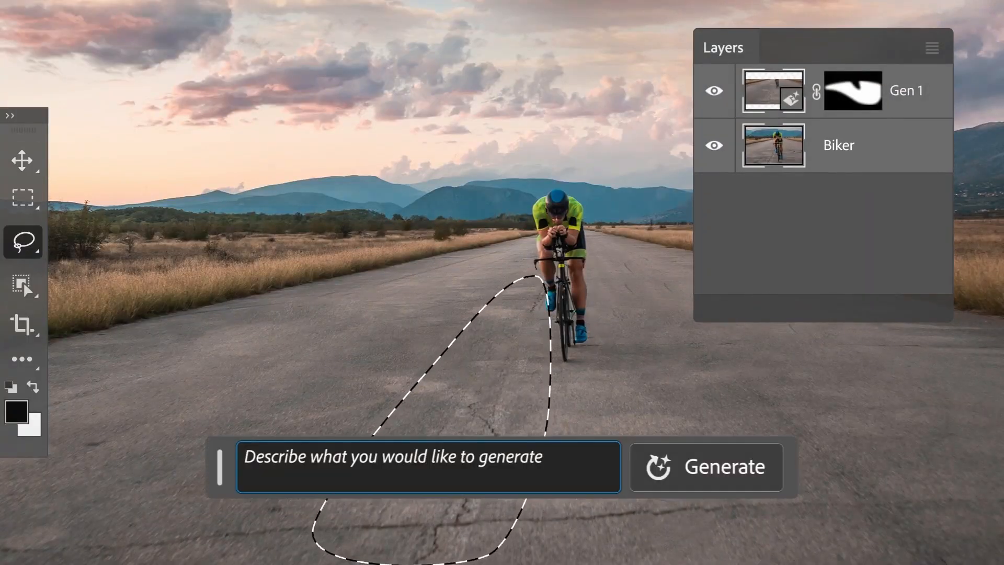
Switch from the Photoshop demo to the firefly.adobe.com Generative fill tab
{"action": "left_click", "coordinate": [705, 467]}
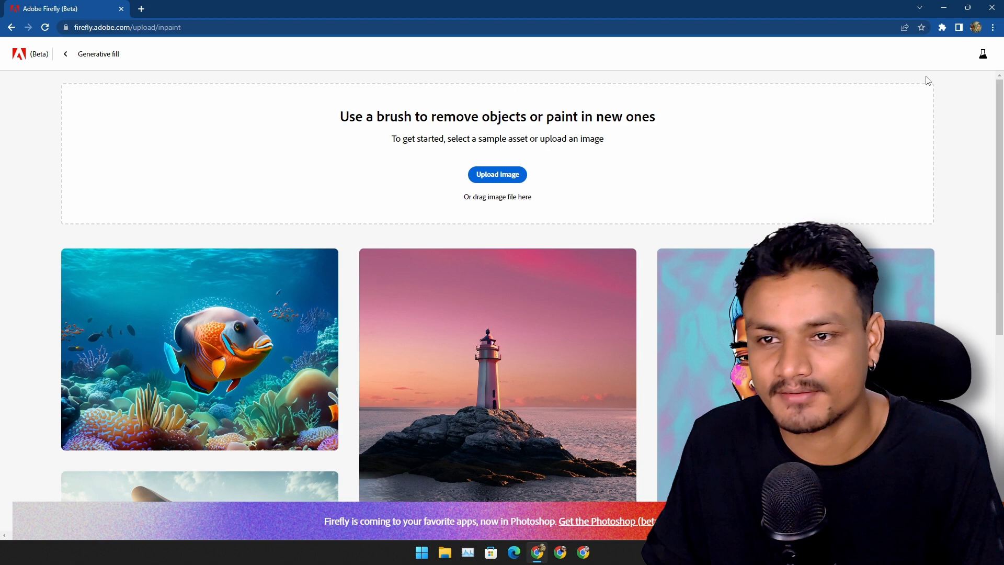
{"action": "mouse_move", "coordinate": [654, 166]}
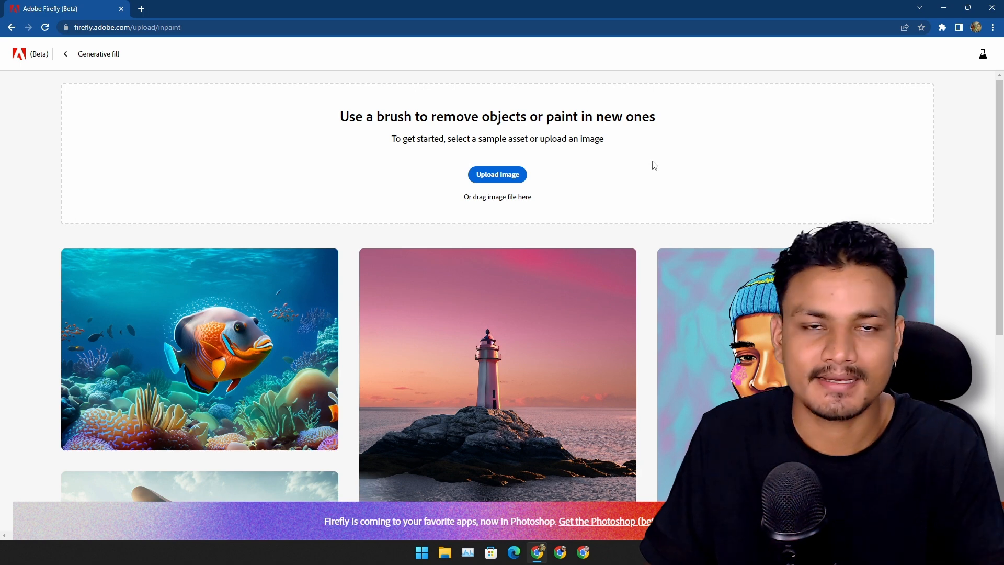
{"action": "mouse_move", "coordinate": [623, 179]}
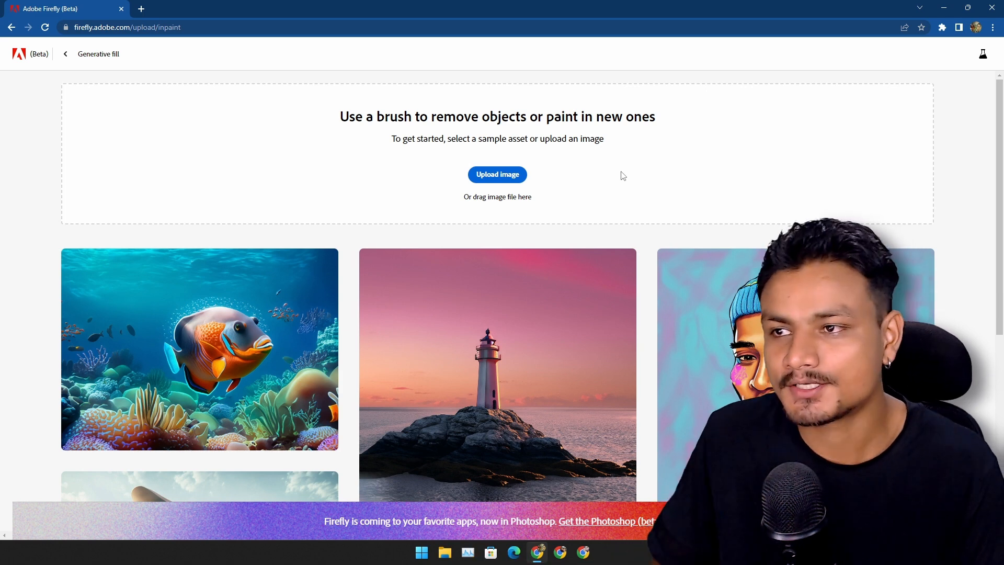
{"action": "mouse_move", "coordinate": [656, 164]}
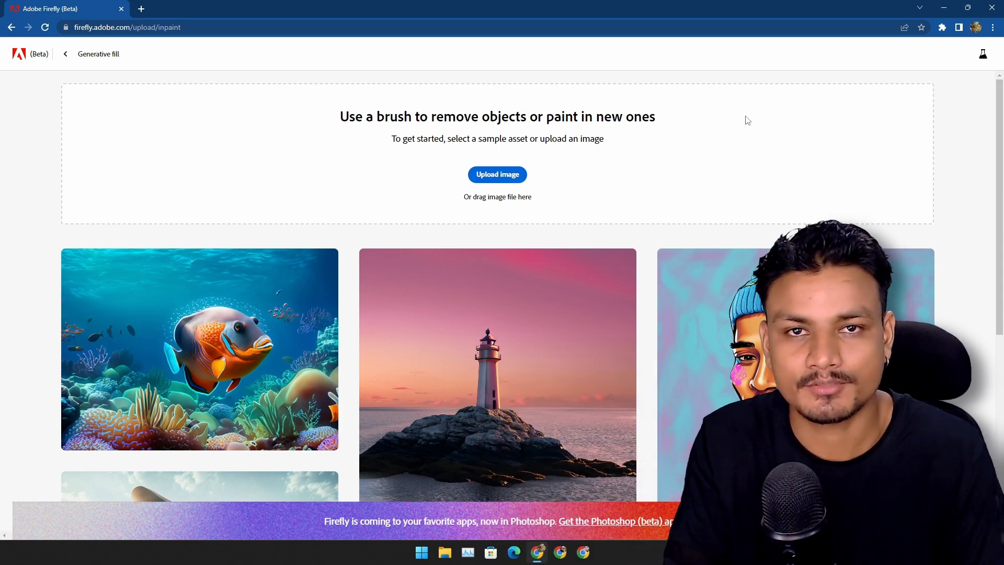
{"action": "mouse_move", "coordinate": [666, 140]}
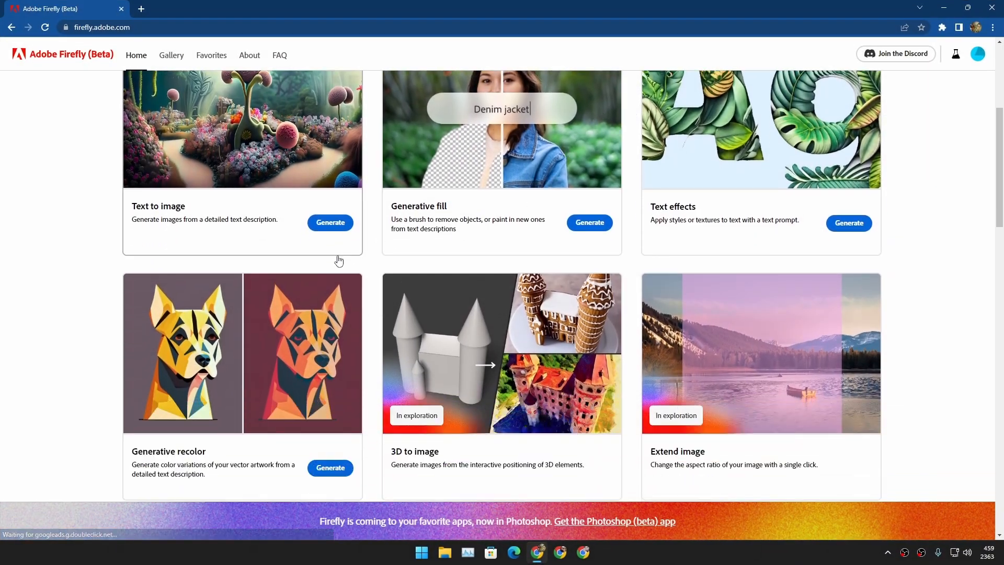
{"action": "scroll", "scroll_direction": "down", "scroll_amount": 3}
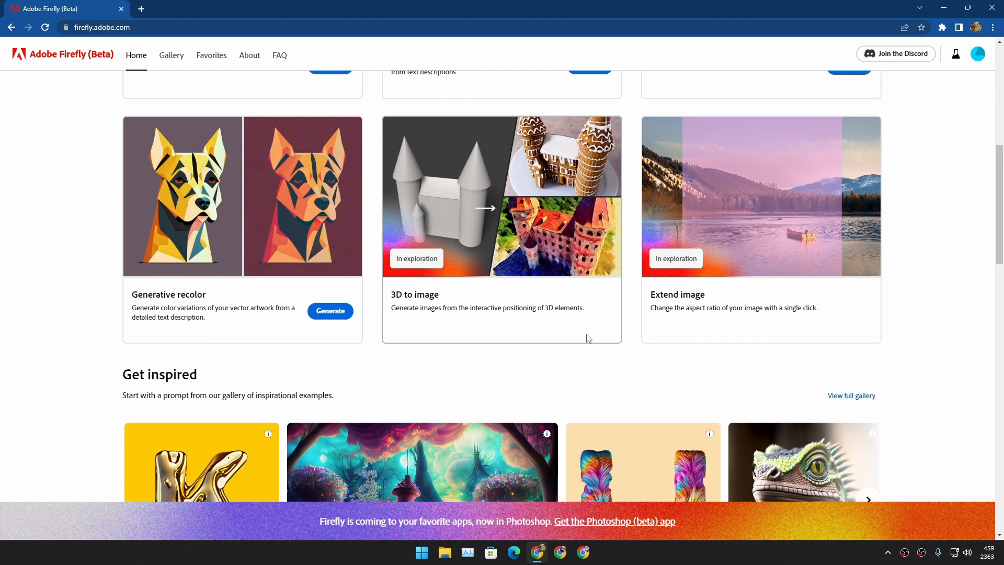
{"action": "scroll", "scroll_direction": "up", "scroll_amount": 3}
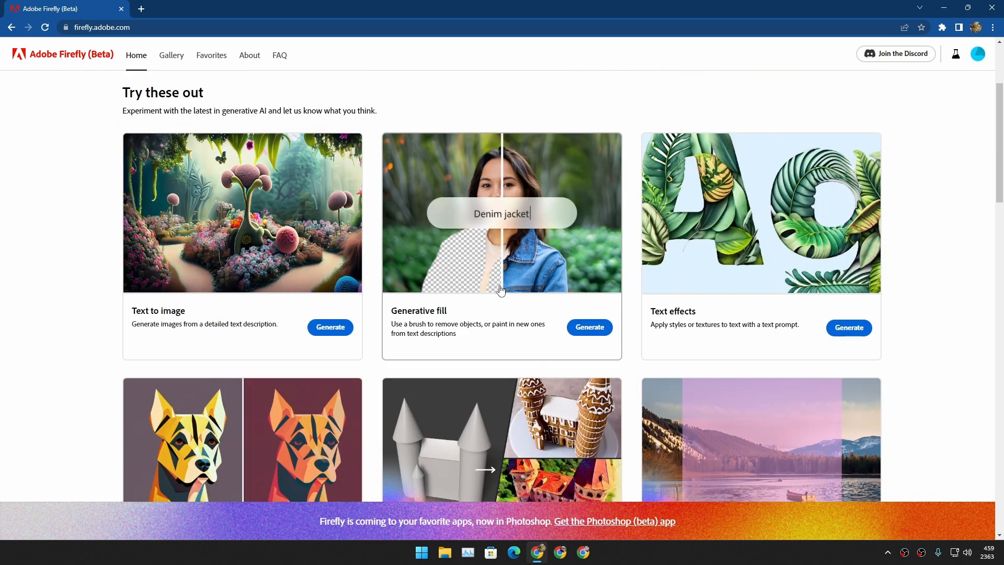
{"action": "mouse_move", "coordinate": [456, 316]}
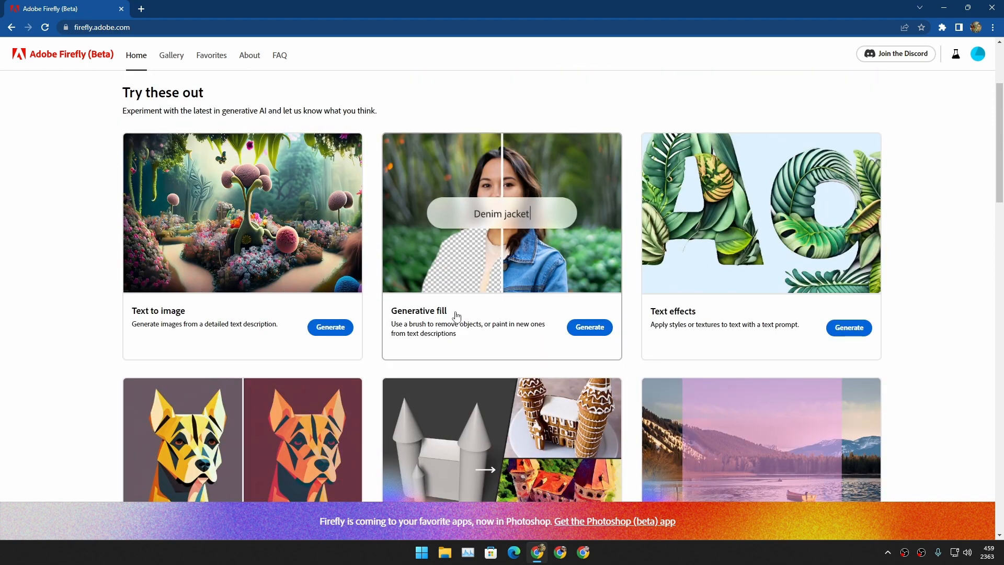
{"action": "mouse_move", "coordinate": [496, 306]}
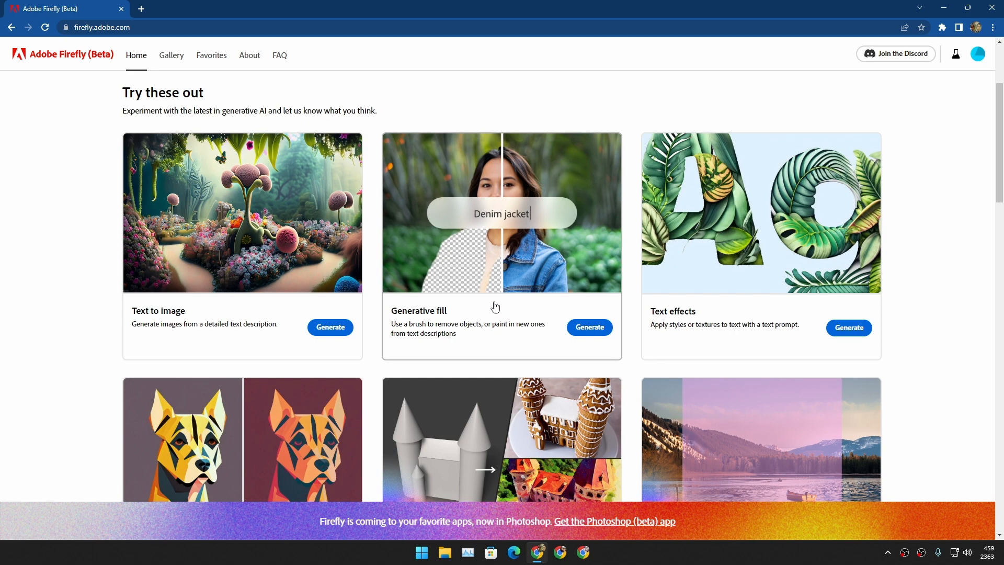
{"action": "scroll", "scroll_direction": "down", "scroll_amount": 3}
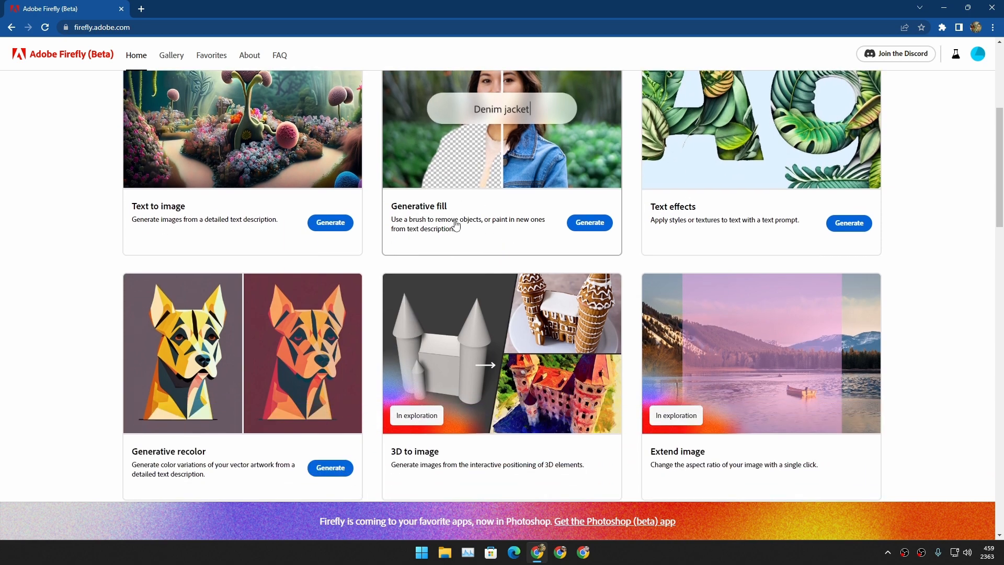
{"action": "scroll", "scroll_direction": "down", "scroll_amount": 3}
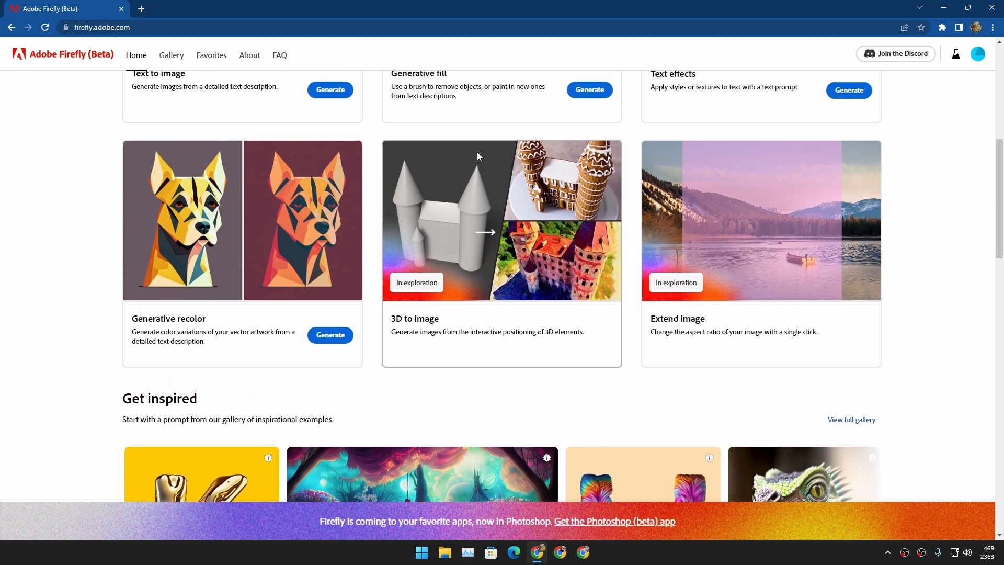
{"action": "scroll", "scroll_direction": "up", "scroll_amount": 3}
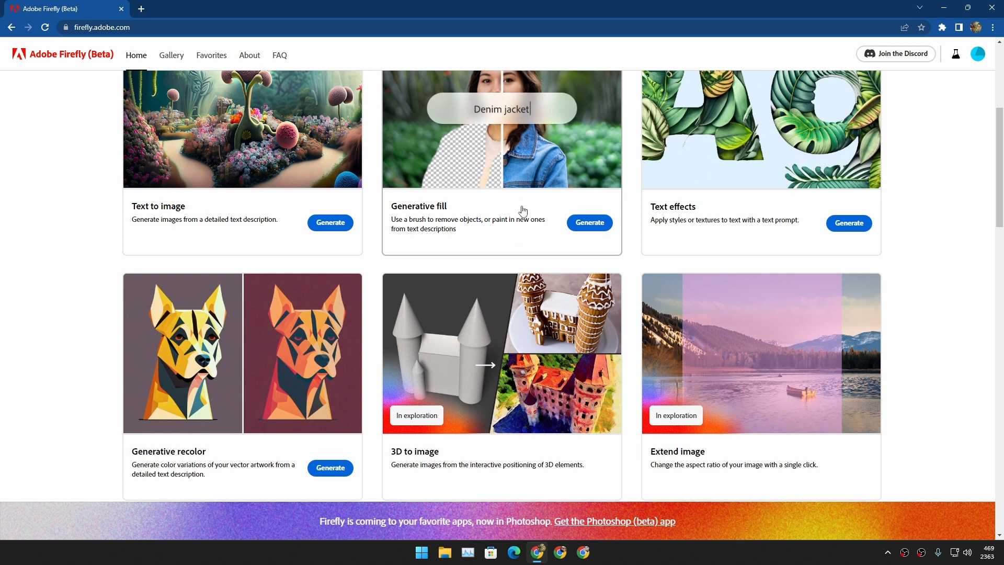
{"action": "scroll", "scroll_direction": "down", "scroll_amount": 3}
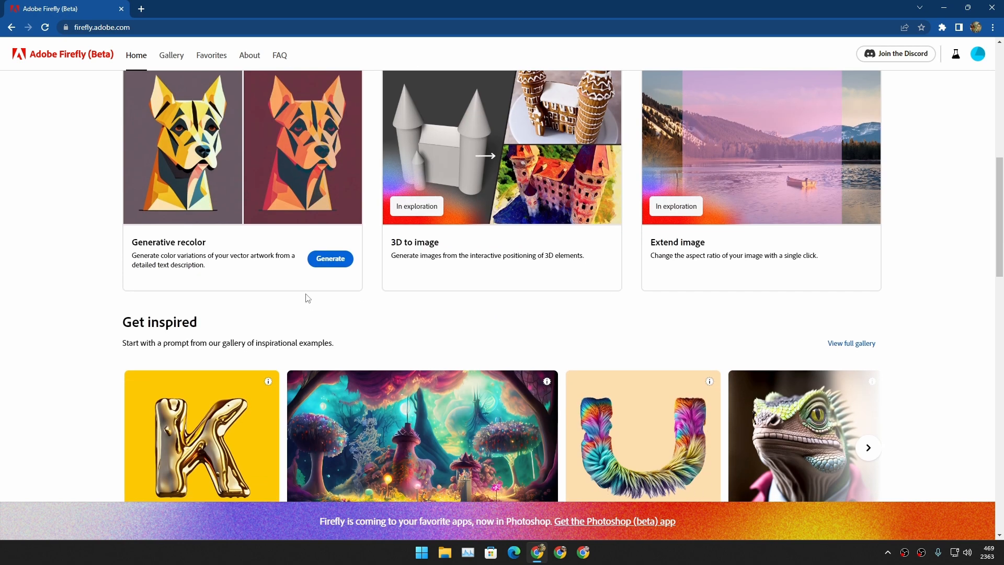
{"action": "scroll", "scroll_direction": "up", "scroll_amount": 3}
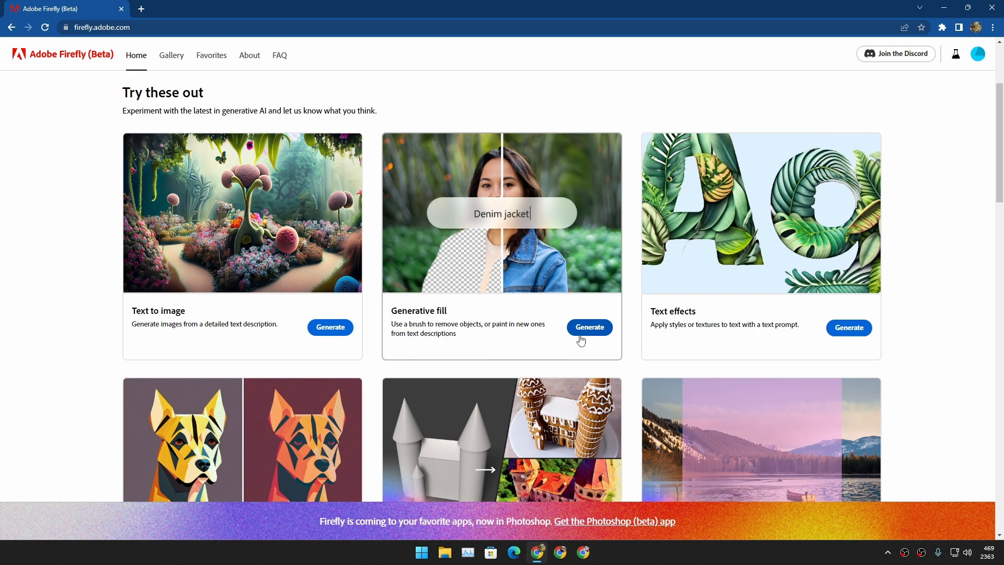
Enter the Generative fill tool and browse its sample images back to the top
{"action": "left_click", "coordinate": [589, 327]}
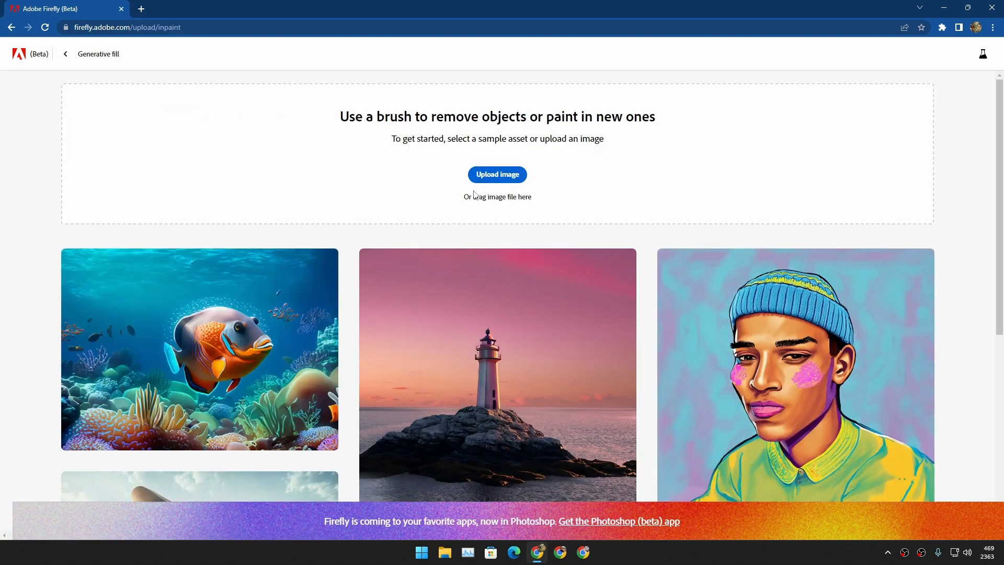
{"action": "mouse_move", "coordinate": [387, 257]}
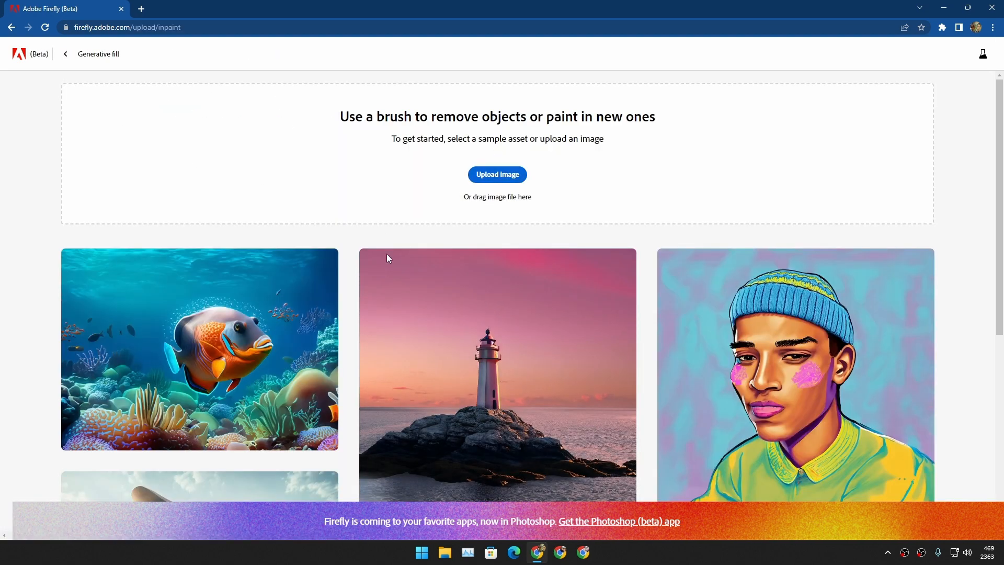
{"action": "scroll", "scroll_direction": "down", "scroll_amount": 3}
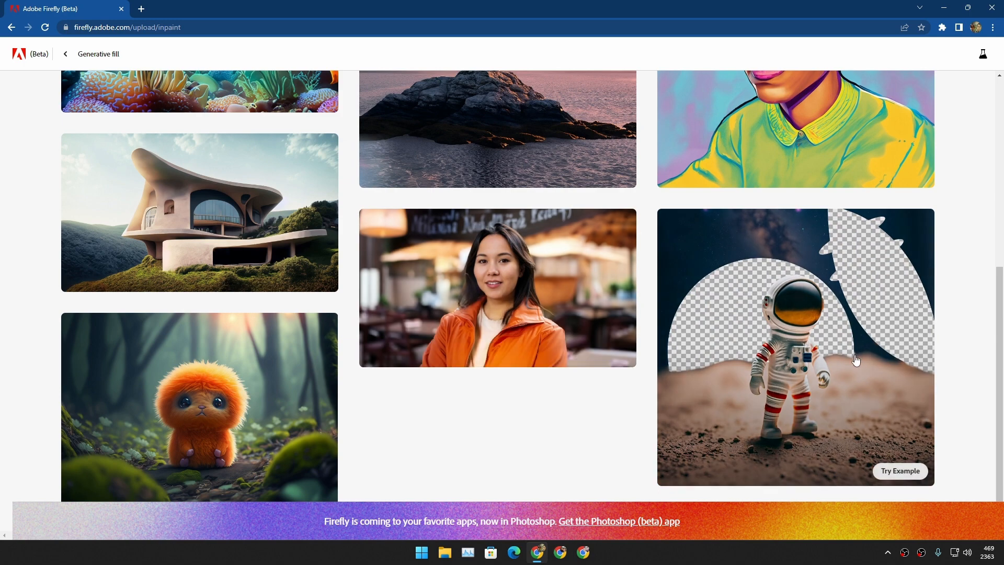
{"action": "mouse_move", "coordinate": [163, 212]}
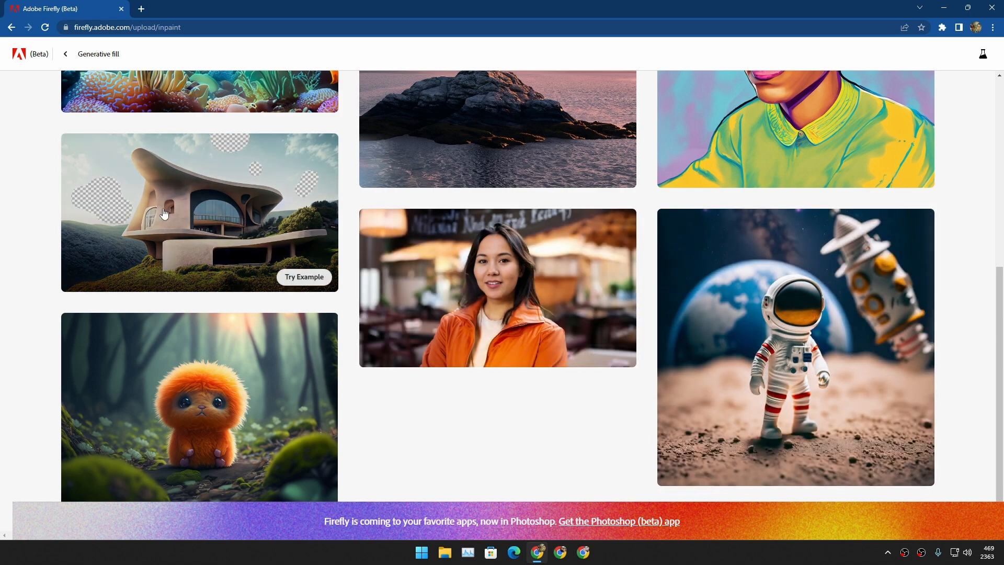
{"action": "mouse_move", "coordinate": [432, 288]}
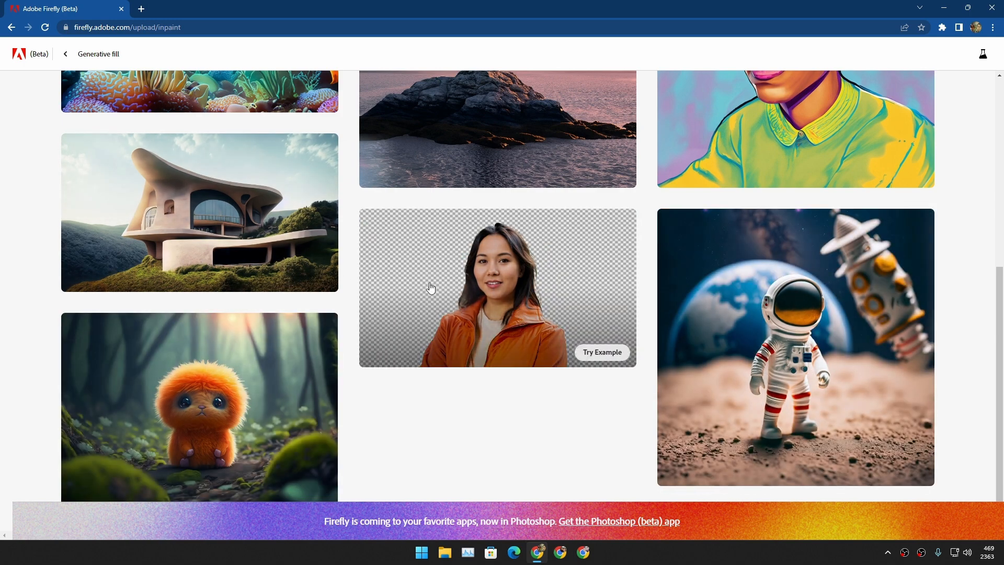
{"action": "scroll", "scroll_direction": "up", "scroll_amount": 3}
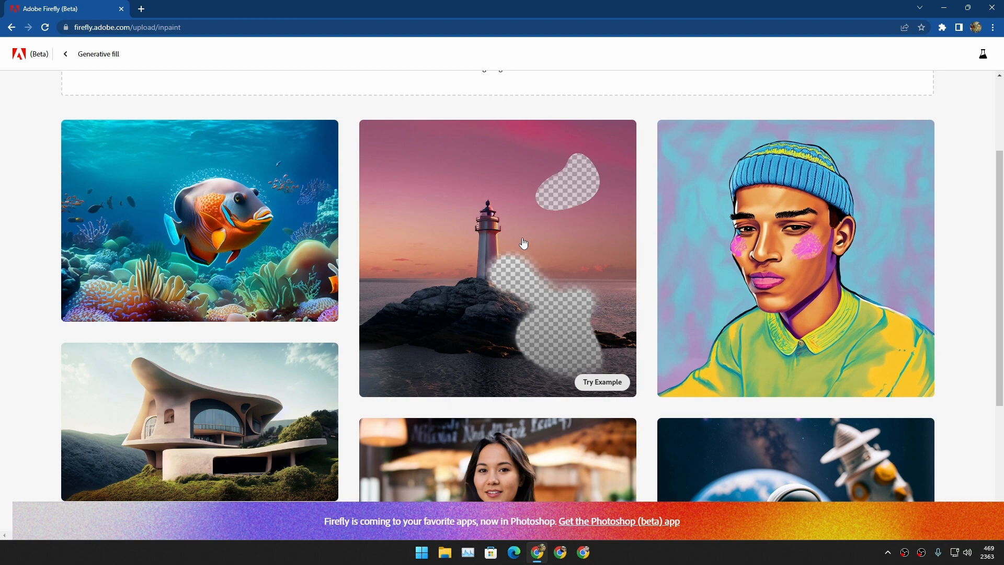
{"action": "scroll", "scroll_direction": "up", "scroll_amount": 3}
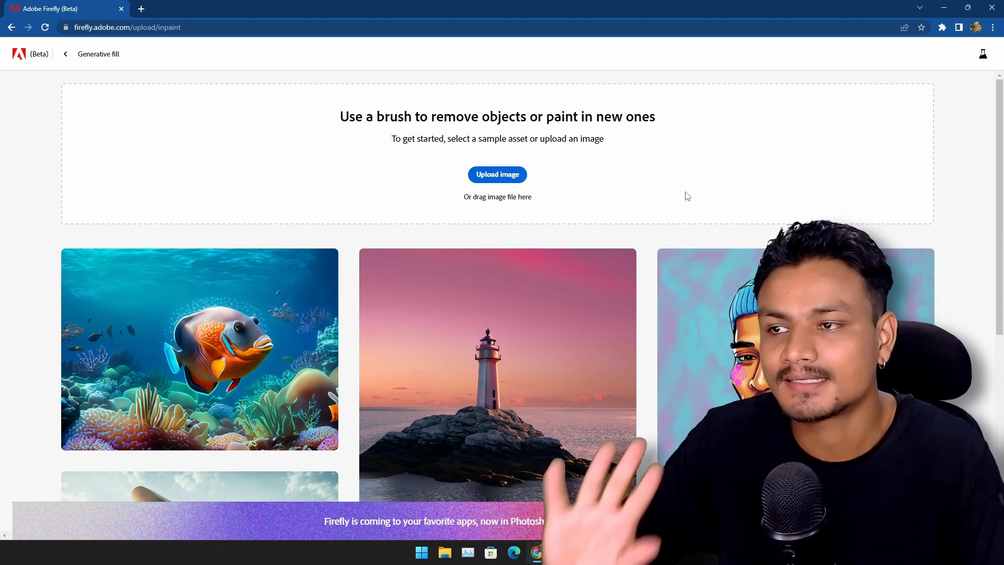
{"action": "mouse_move", "coordinate": [647, 186]}
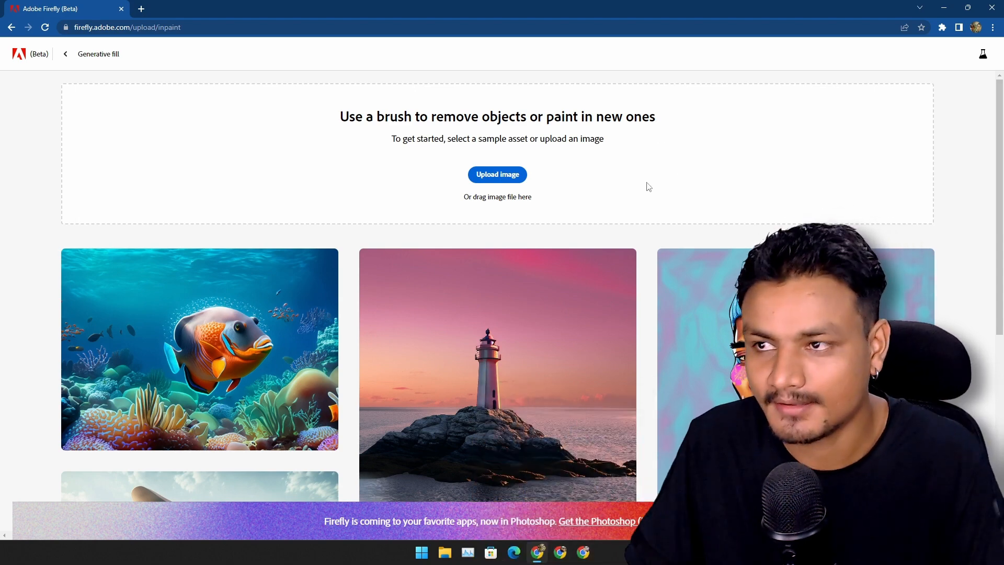
{"action": "mouse_move", "coordinate": [497, 175]}
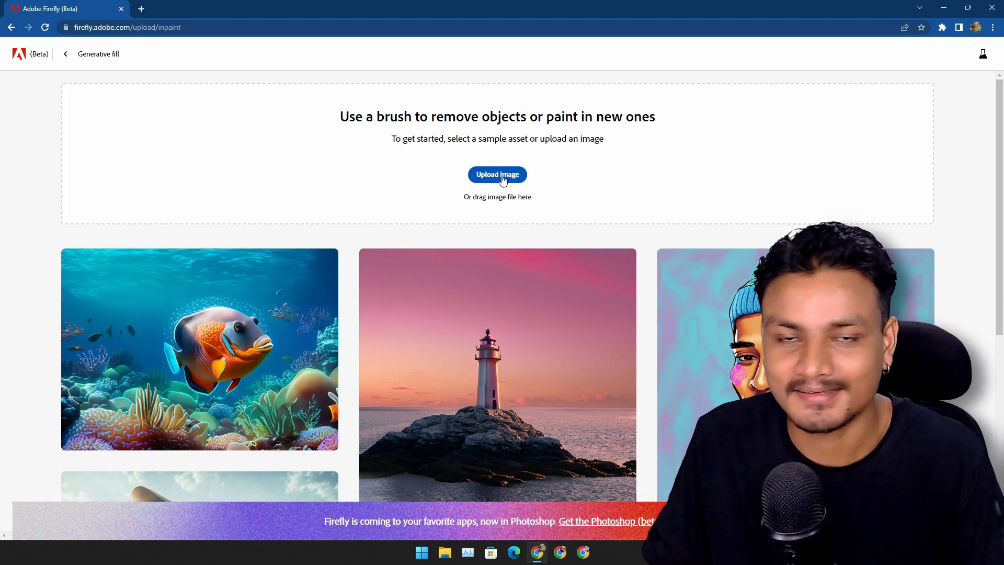
Upload the downloaded portrait photo into the generative fill editor
{"action": "left_click", "coordinate": [496, 175]}
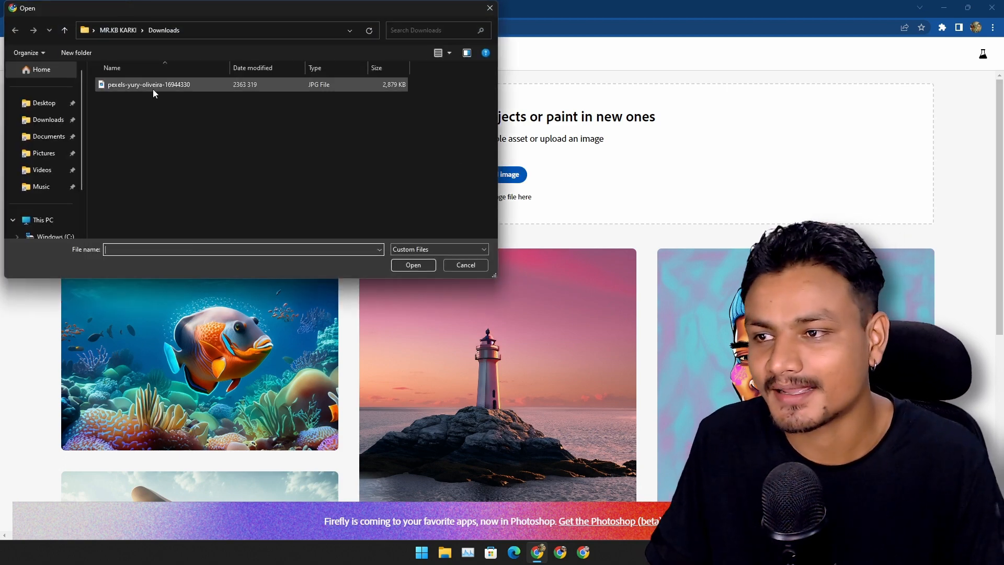
{"action": "left_click", "coordinate": [148, 84]}
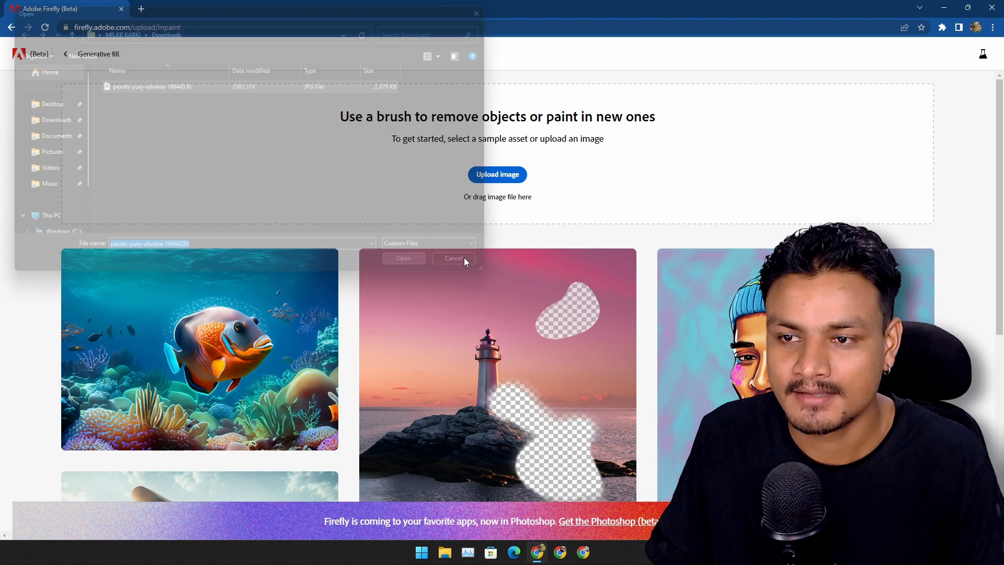
{"action": "left_click", "coordinate": [402, 258]}
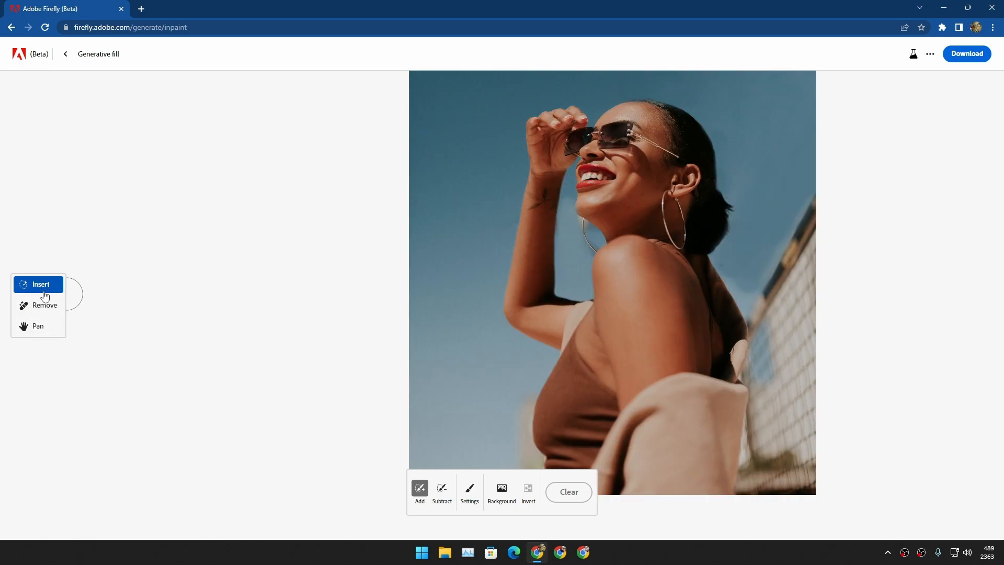
{"action": "mouse_move", "coordinate": [649, 271]}
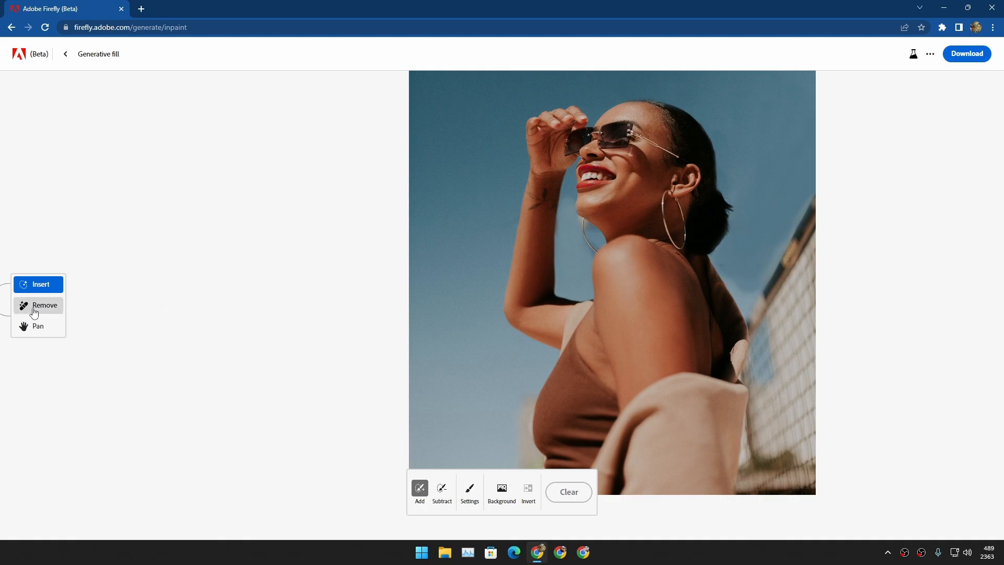
Switch the editing mode from Remove to Insert
{"action": "left_click", "coordinate": [45, 304]}
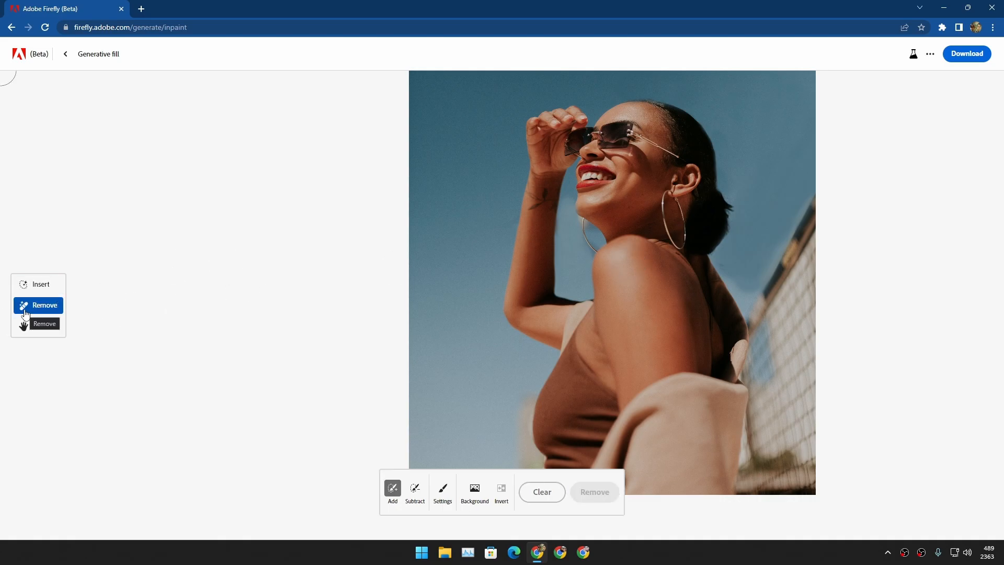
{"action": "mouse_move", "coordinate": [42, 311]}
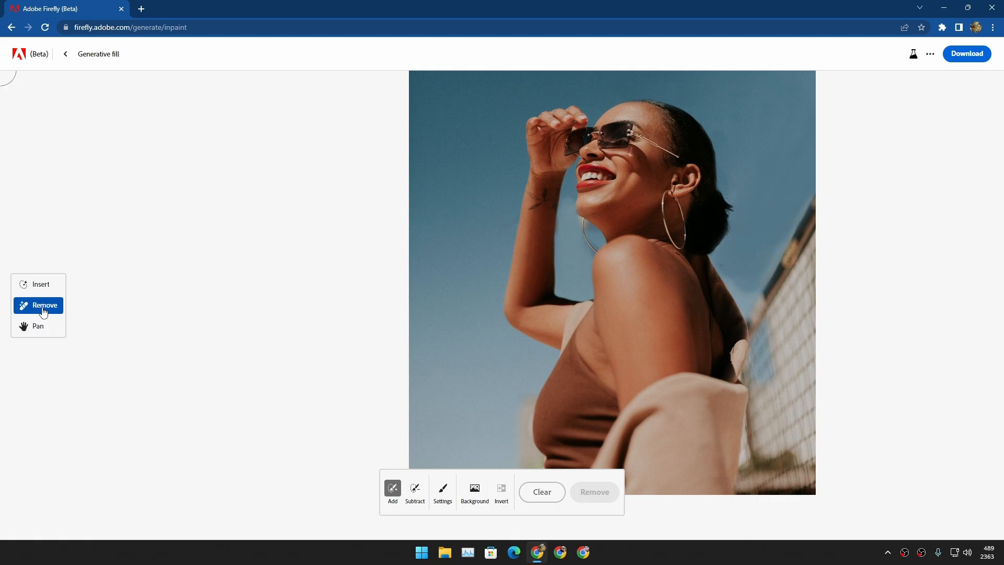
{"action": "left_click", "coordinate": [41, 284]}
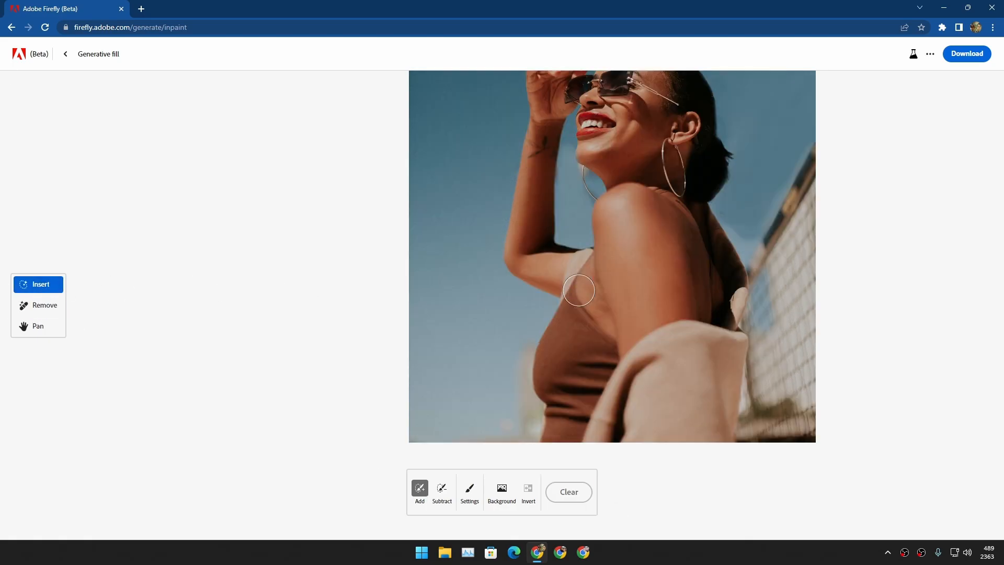
Generate hat variations on her head, compare them and keep the white cap with red logo
{"action": "scroll", "scroll_direction": "up", "scroll_amount": 3}
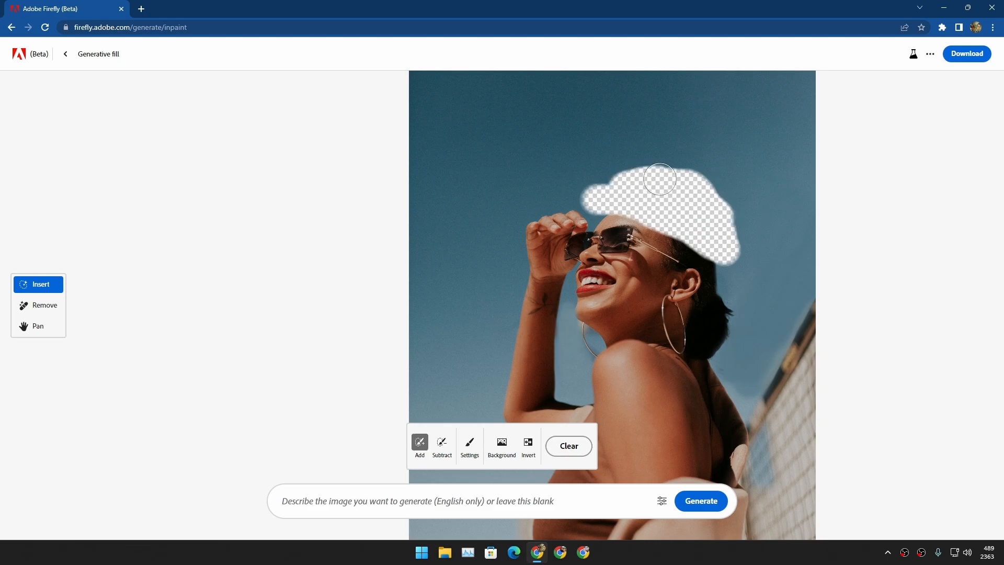
{"action": "left_click", "coordinate": [700, 501]}
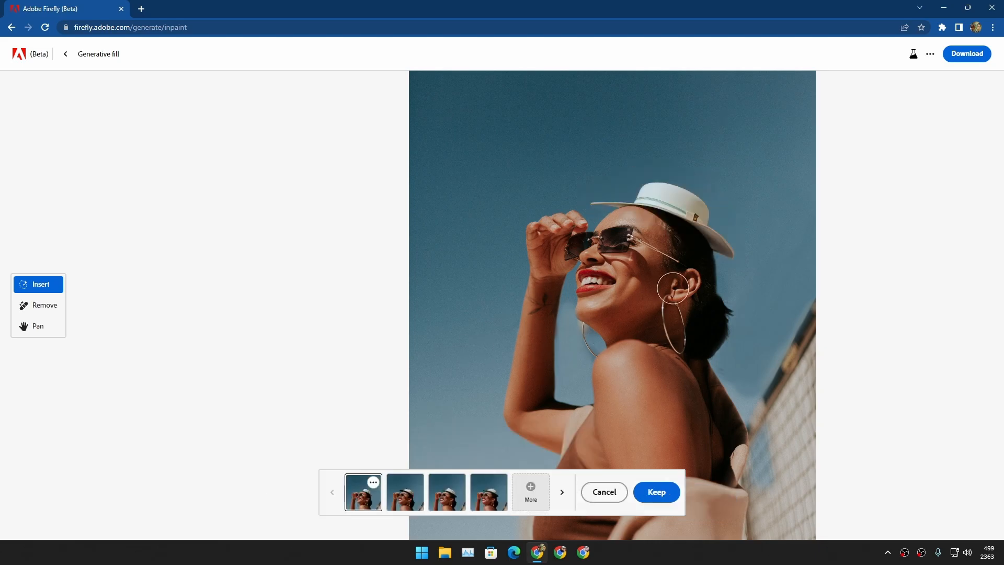
{"action": "mouse_move", "coordinate": [406, 492]}
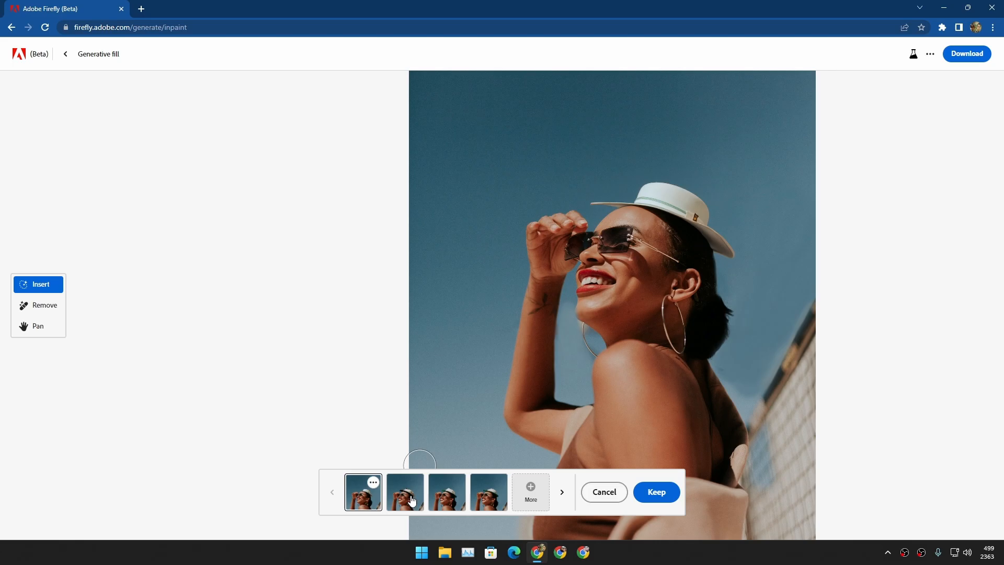
{"action": "mouse_move", "coordinate": [387, 494]}
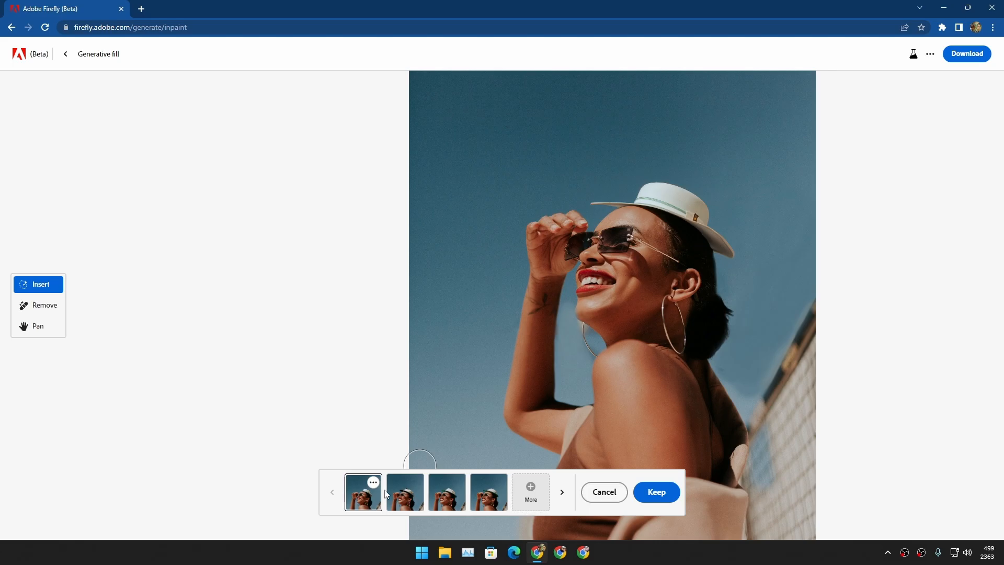
{"action": "mouse_move", "coordinate": [532, 390]}
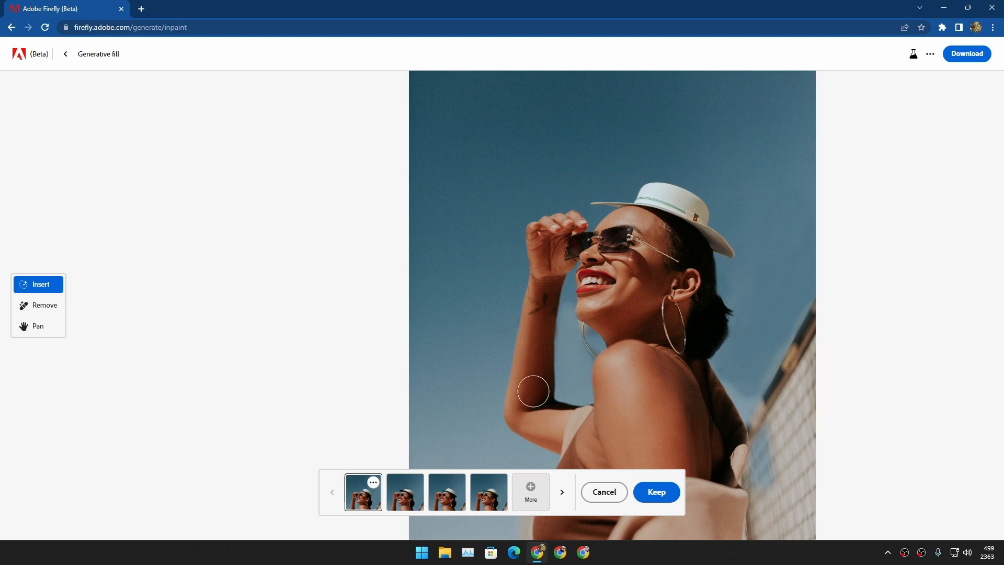
{"action": "mouse_move", "coordinate": [656, 213]}
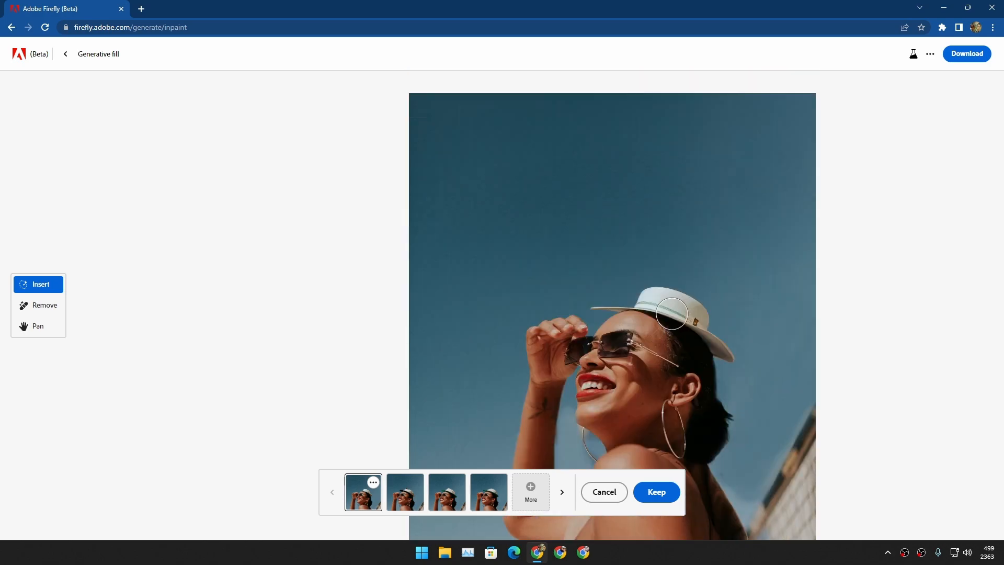
{"action": "left_click", "coordinate": [447, 492]}
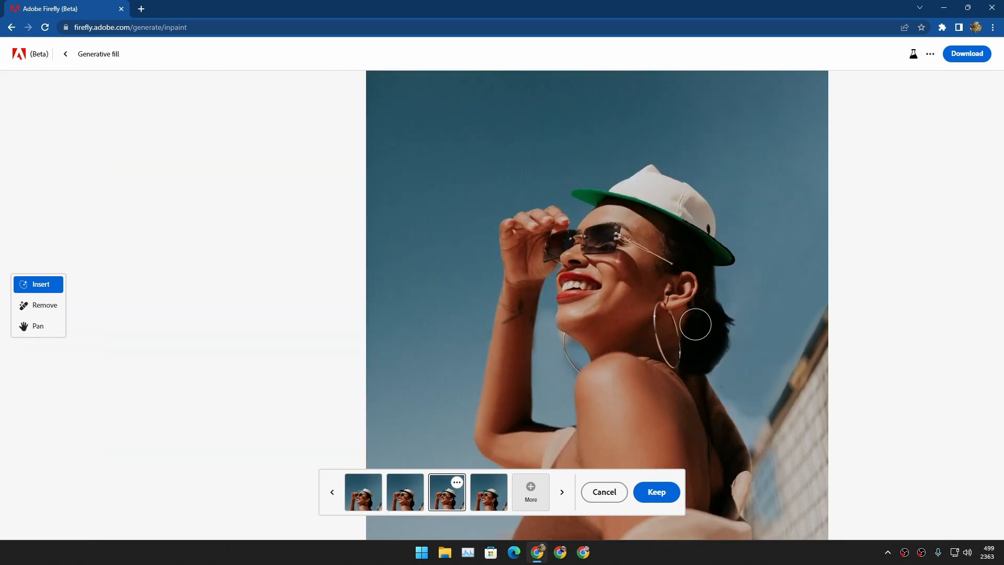
{"action": "left_click", "coordinate": [488, 492]}
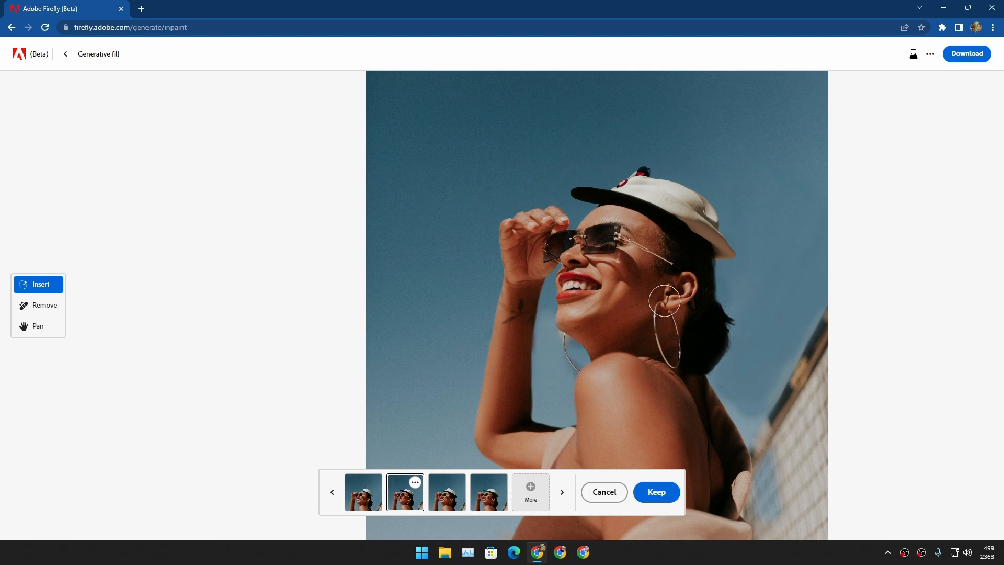
{"action": "left_click", "coordinate": [44, 304]}
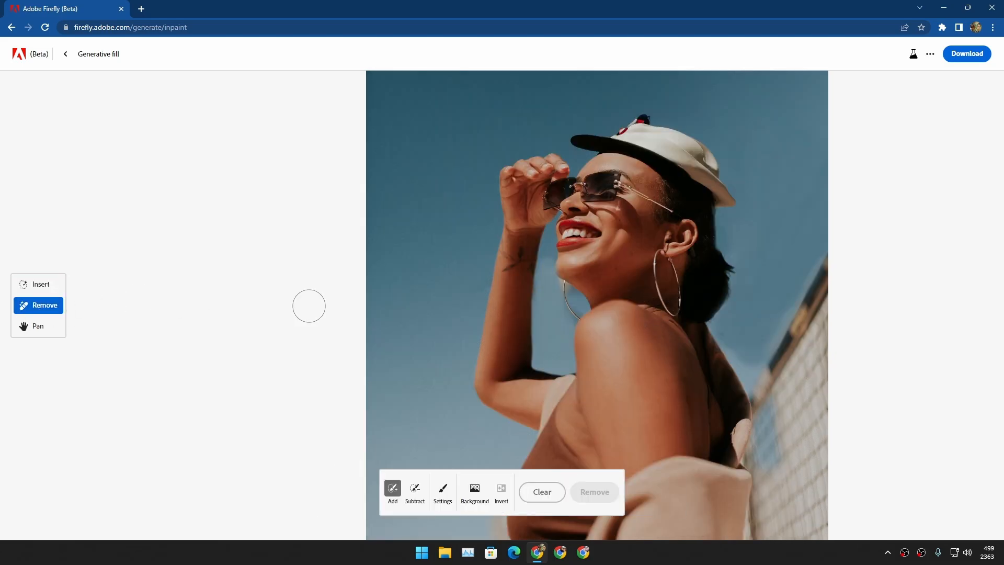
{"action": "mouse_move", "coordinate": [661, 214]}
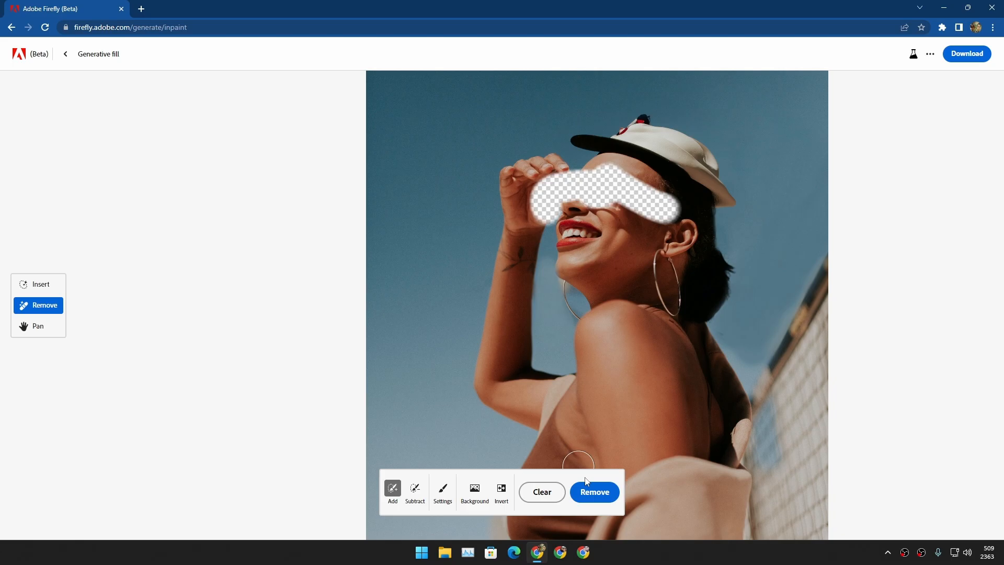
Regenerate the sunglasses area and keep the second, clear-lensed variation
{"action": "left_click", "coordinate": [594, 491]}
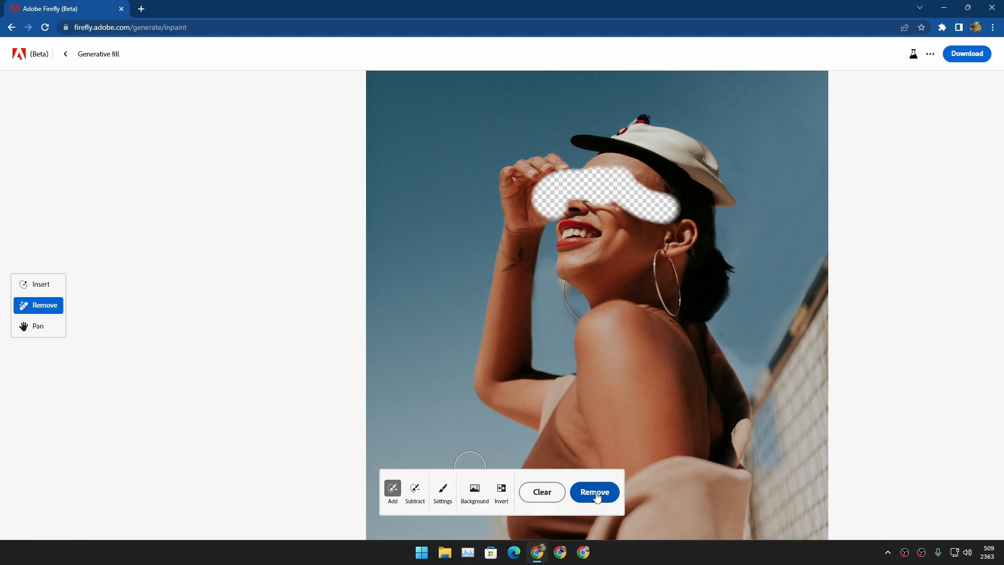
{"action": "left_click", "coordinate": [592, 491]}
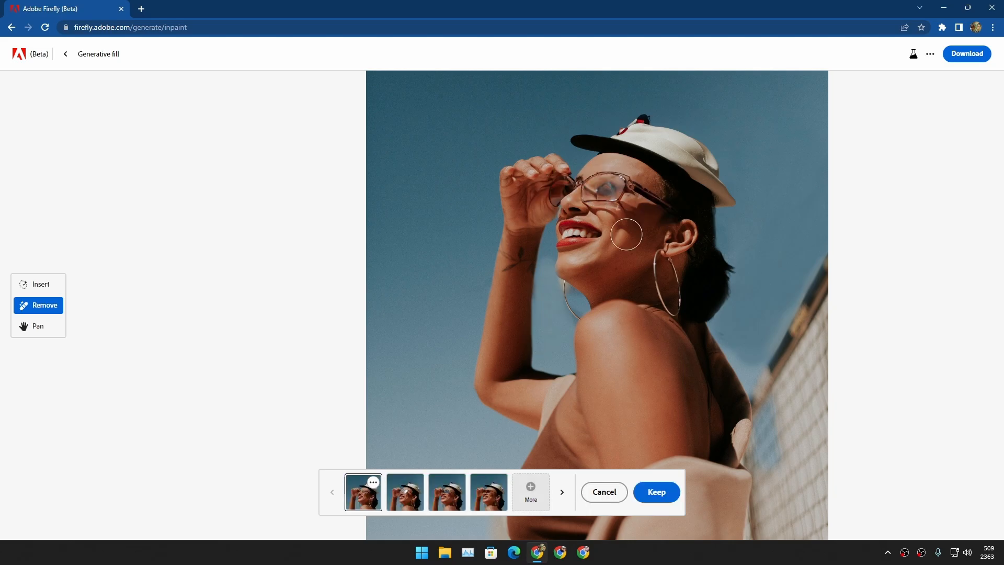
{"action": "mouse_move", "coordinate": [637, 189]}
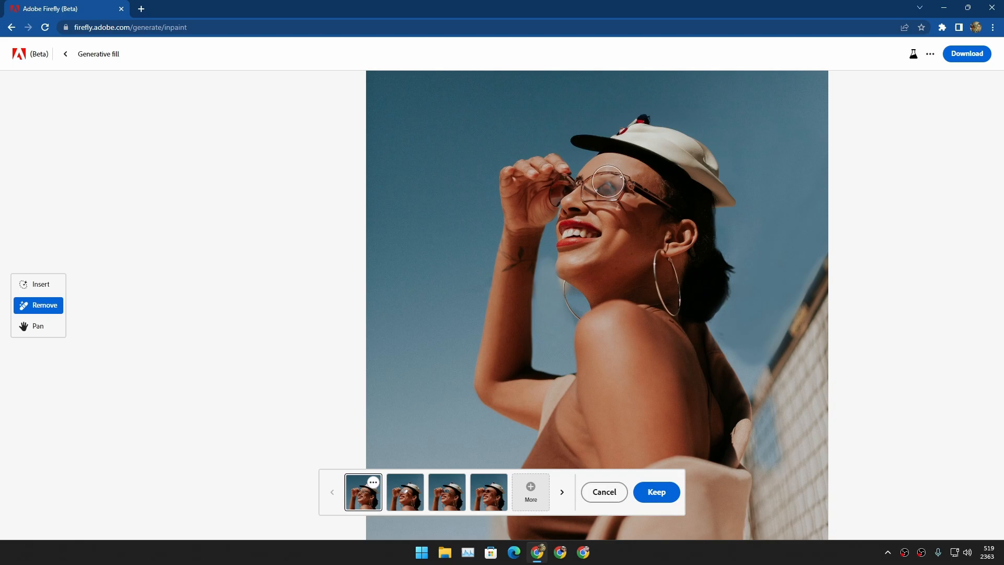
{"action": "left_click", "coordinate": [405, 492]}
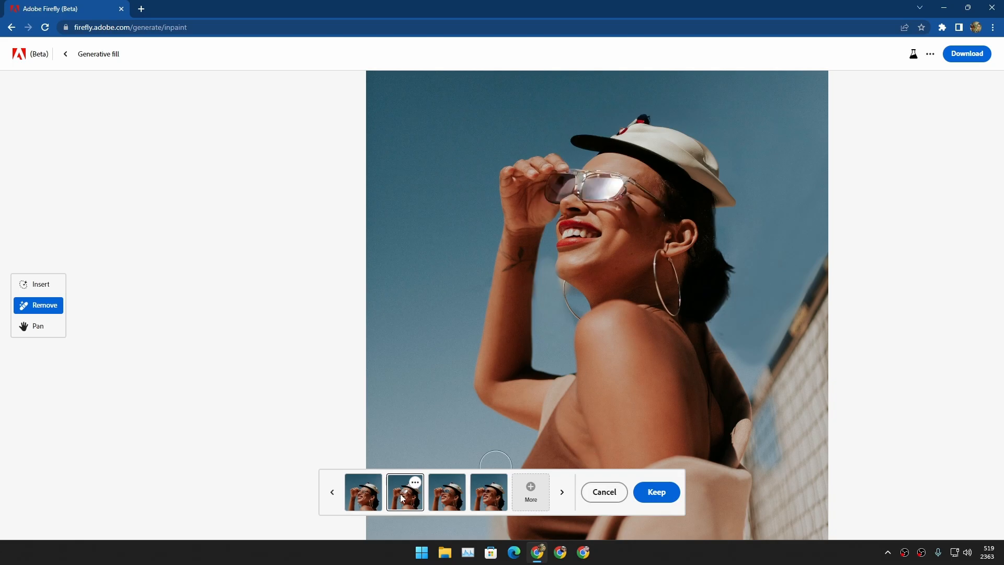
{"action": "mouse_move", "coordinate": [516, 236]}
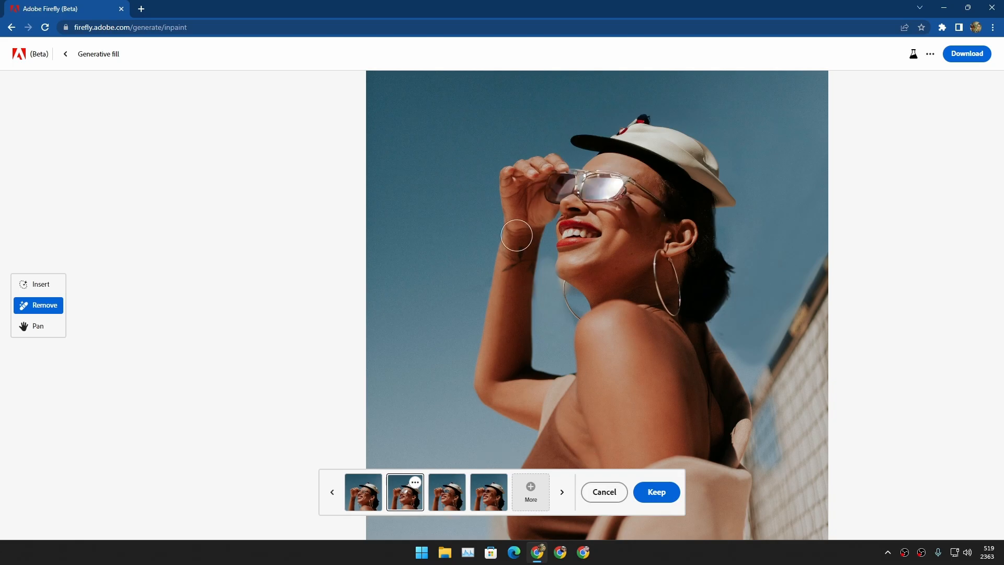
{"action": "mouse_move", "coordinate": [608, 380]}
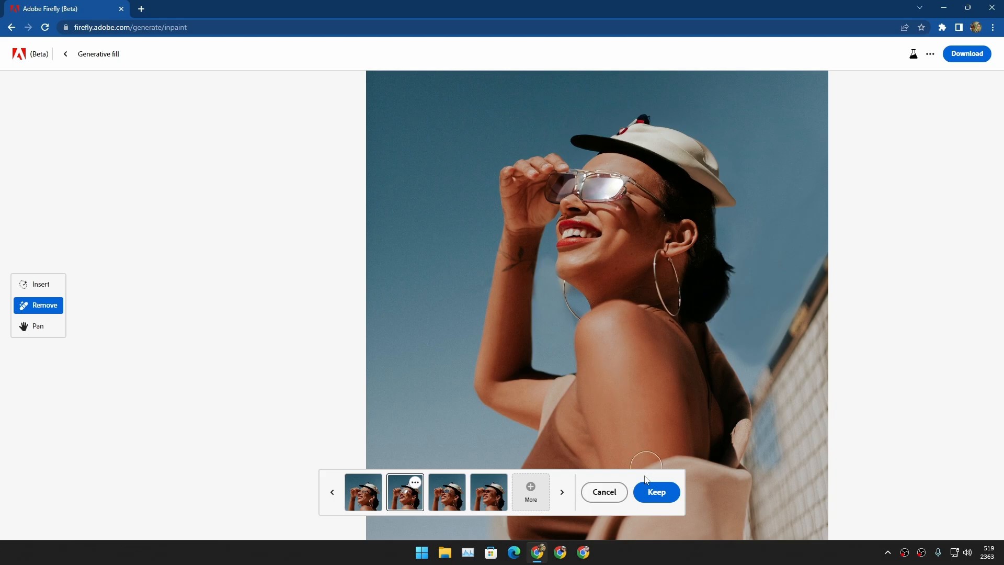
{"action": "left_click", "coordinate": [603, 492]}
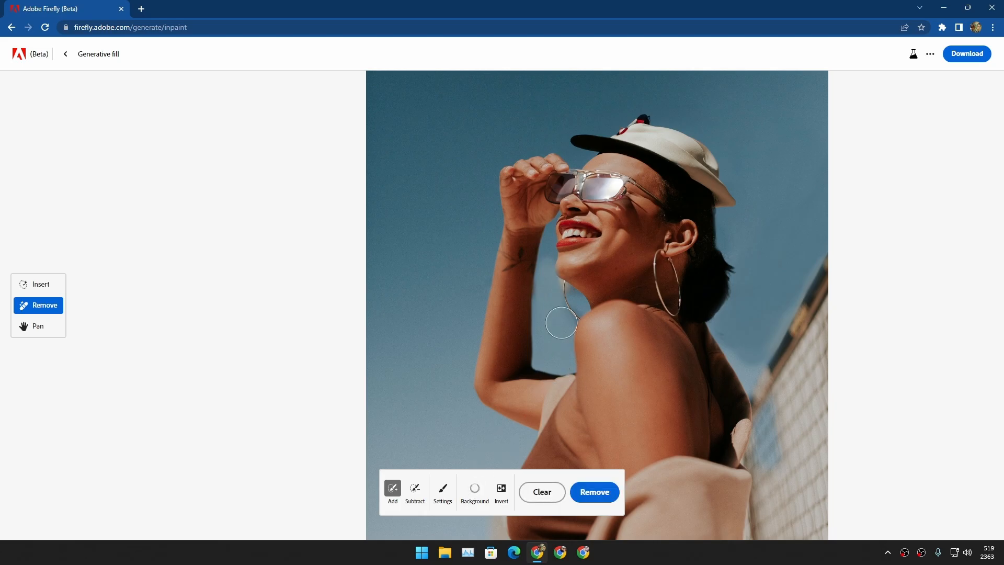
{"action": "mouse_move", "coordinate": [474, 512]}
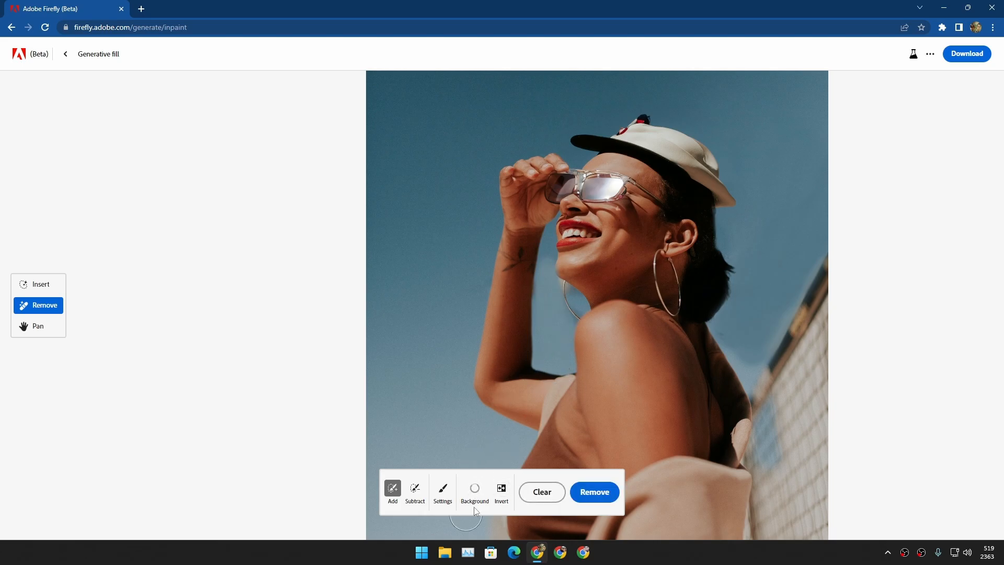
Remove the photo's background, leaving the woman on transparency
{"action": "left_click", "coordinate": [475, 492]}
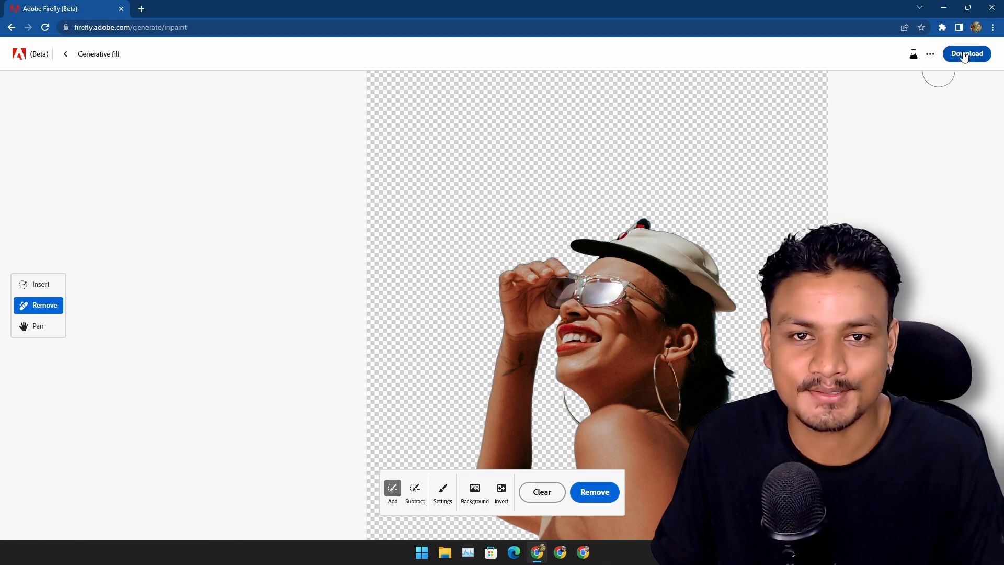
Download the edited portrait, confirming the content credentials notice
{"action": "left_click", "coordinate": [967, 53]}
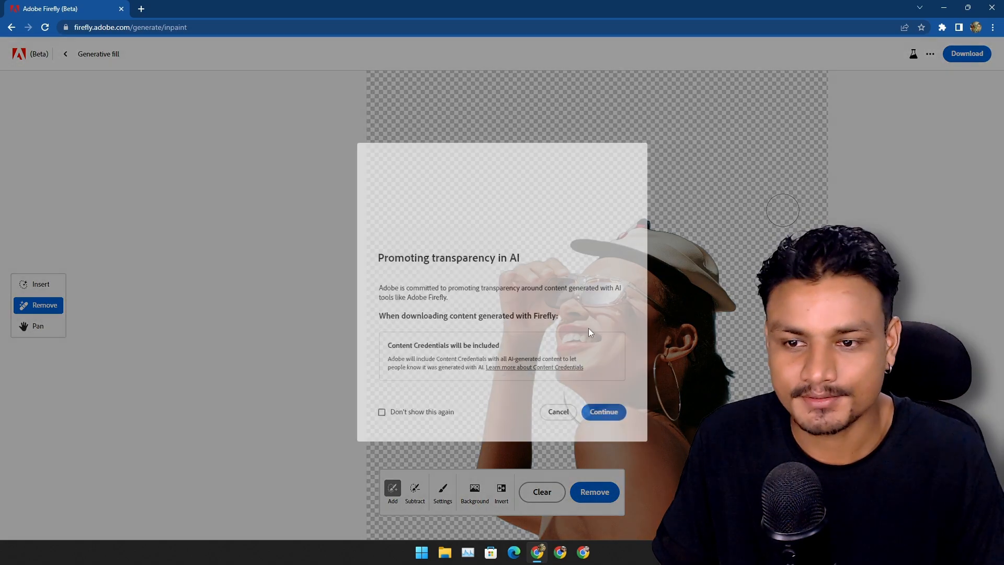
{"action": "left_click", "coordinate": [603, 411]}
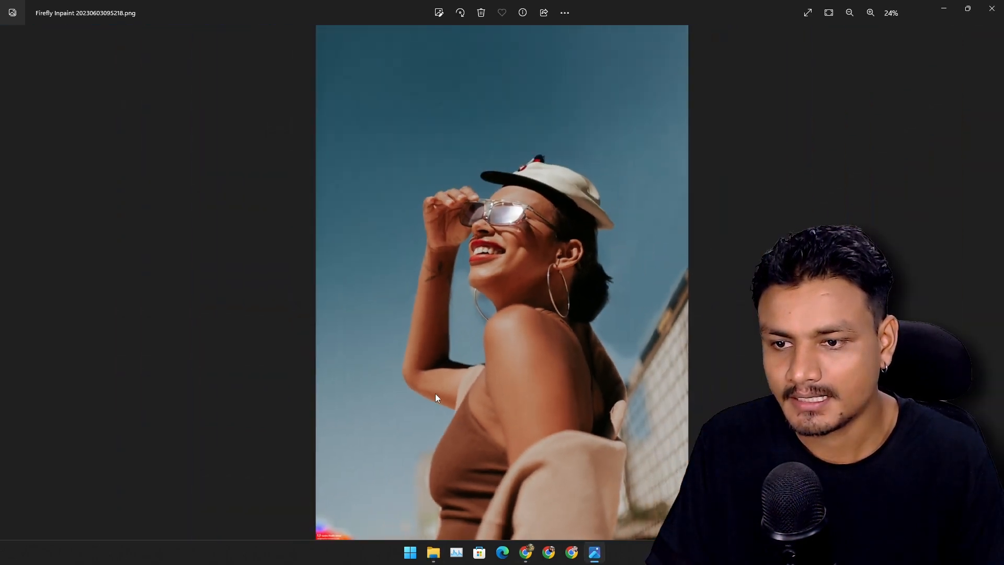
Close the Photos window showing the downloaded image
{"action": "left_click", "coordinate": [991, 12]}
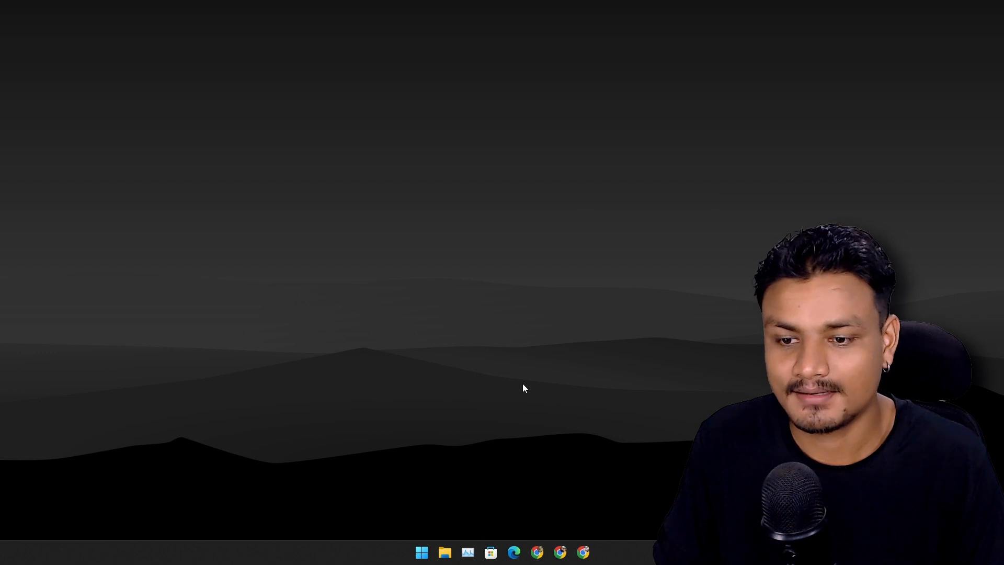
{"action": "mouse_move", "coordinate": [422, 521]}
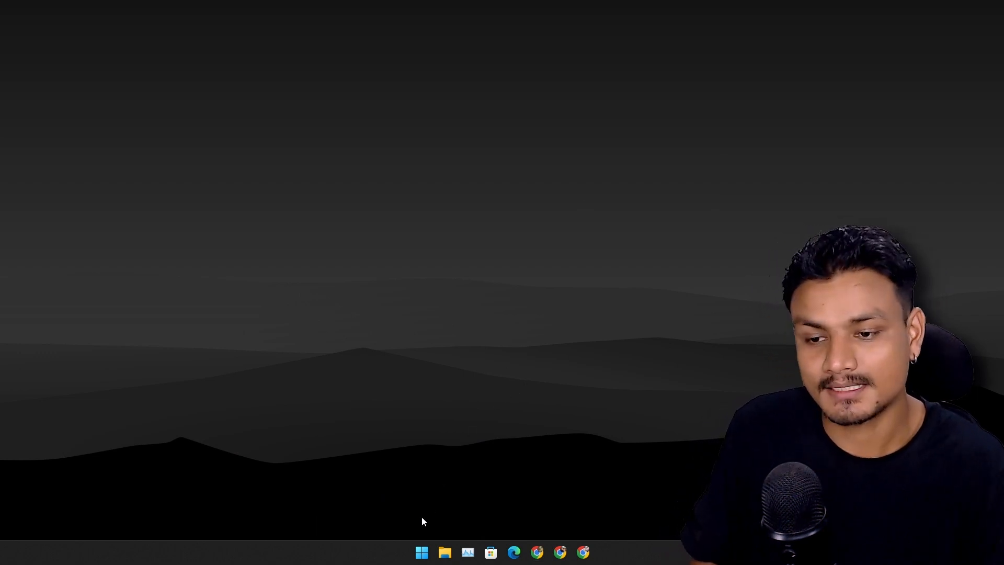
{"action": "mouse_move", "coordinate": [466, 409]}
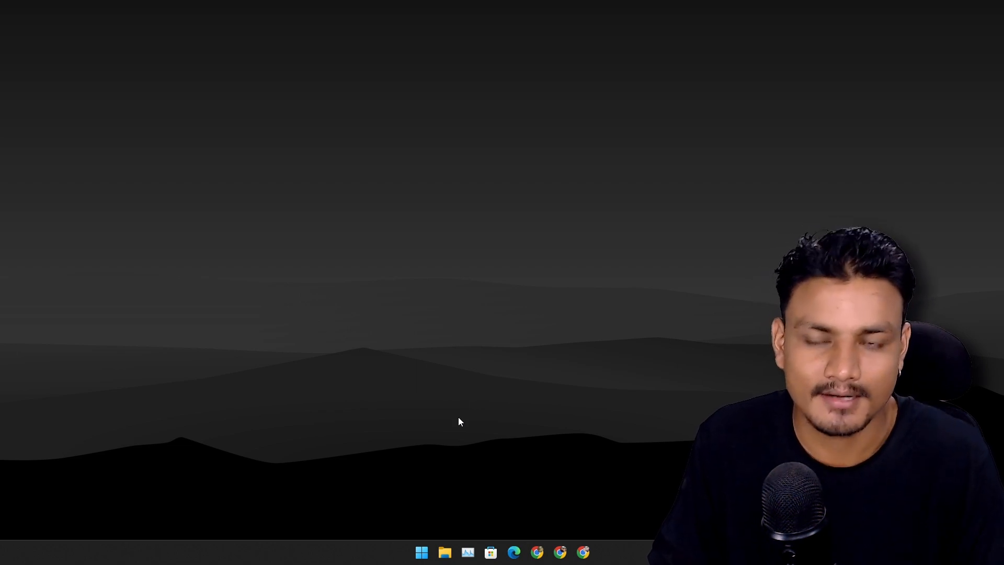
Create a new blank 1280 × 720 project with a white background
{"action": "left_click", "coordinate": [582, 552]}
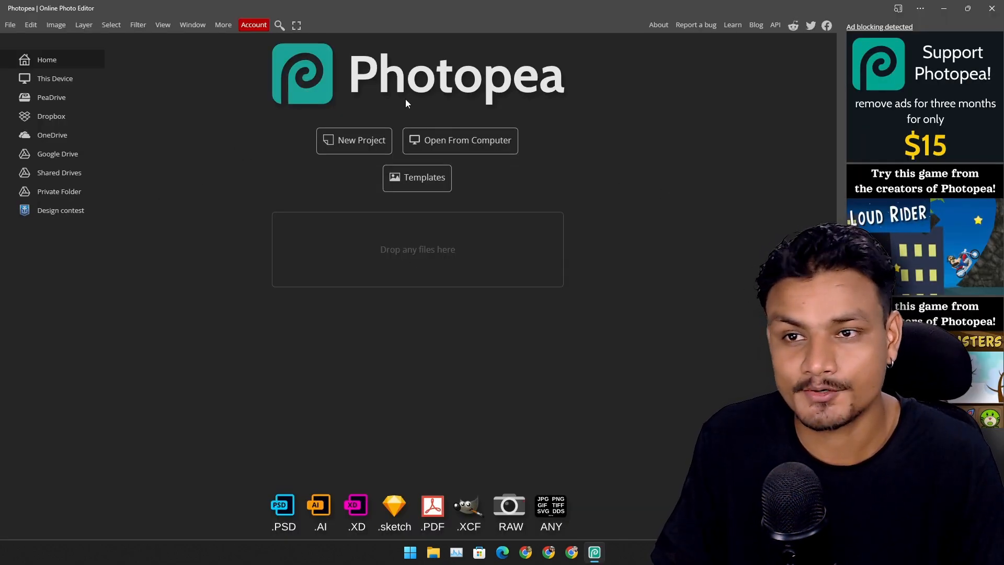
{"action": "mouse_move", "coordinate": [567, 109]}
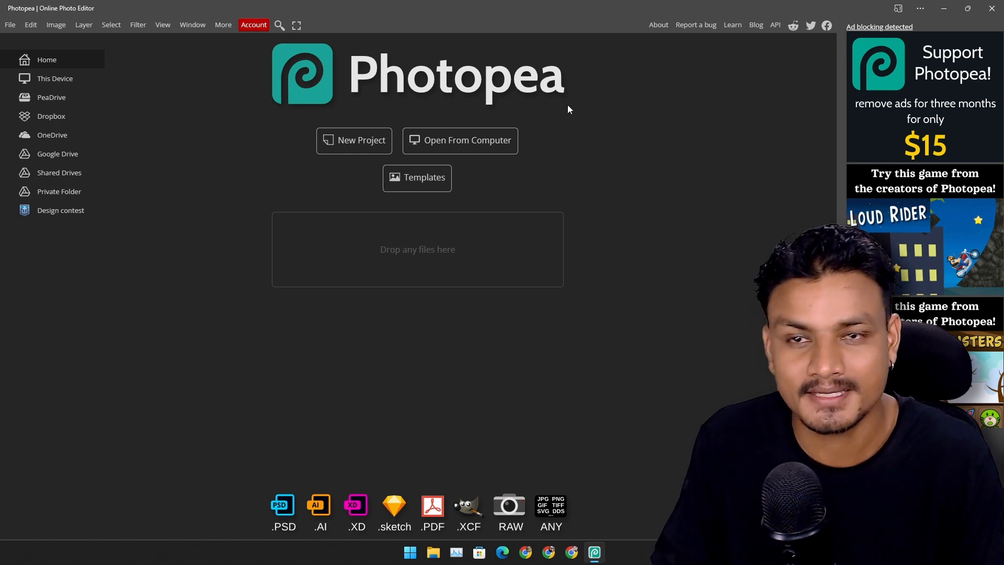
{"action": "mouse_move", "coordinate": [214, 215]}
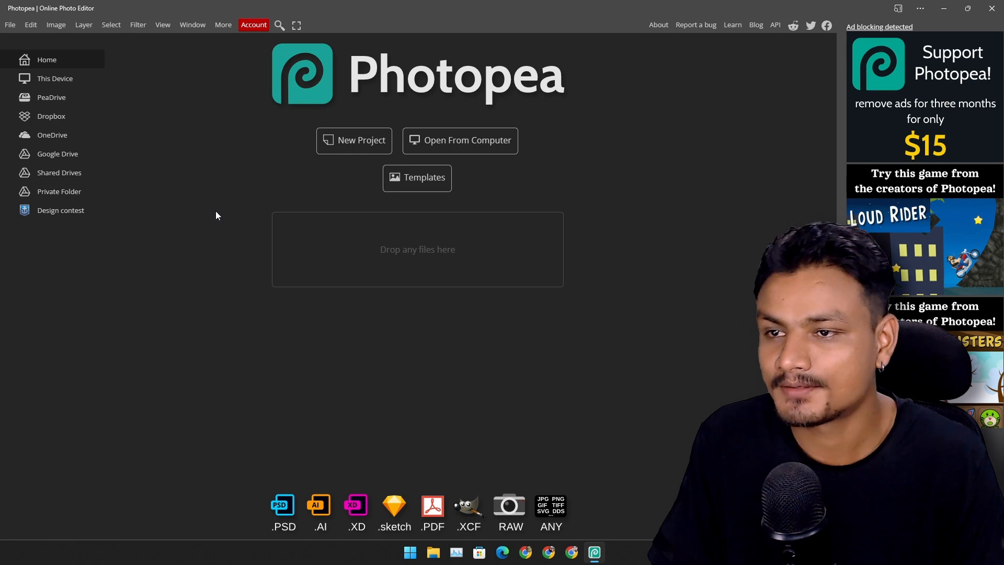
{"action": "mouse_move", "coordinate": [354, 140]}
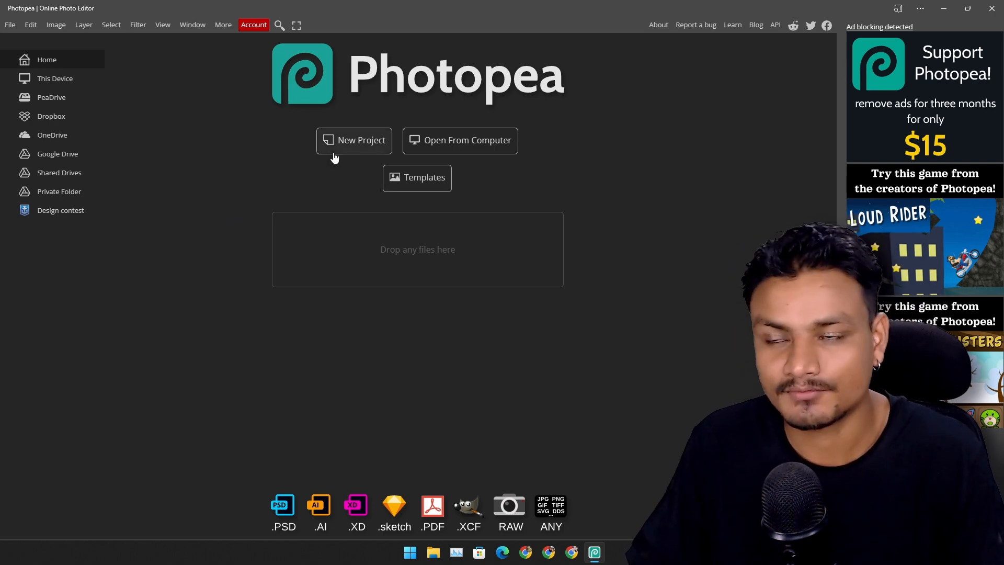
{"action": "left_click", "coordinate": [353, 140]}
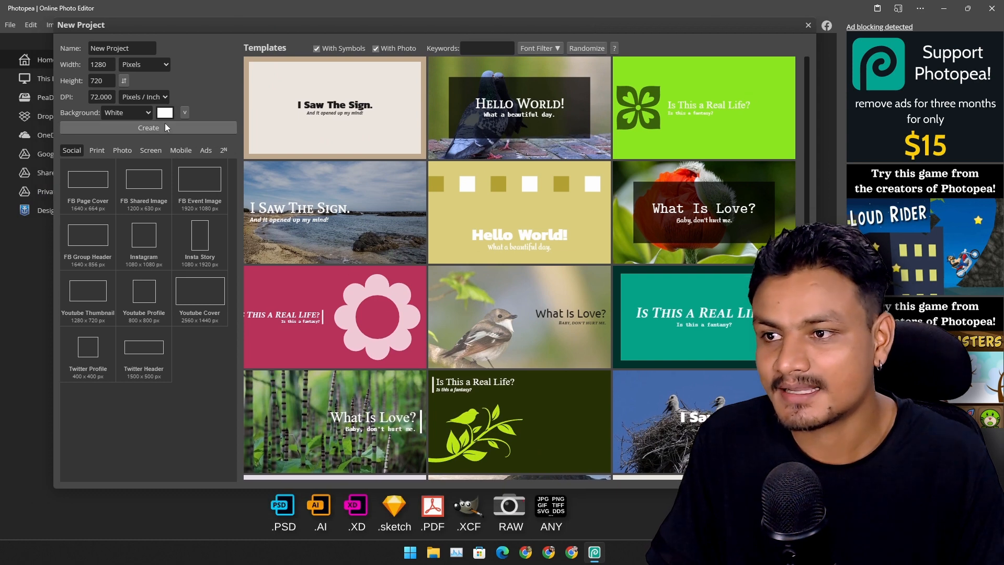
{"action": "left_click", "coordinate": [147, 128]}
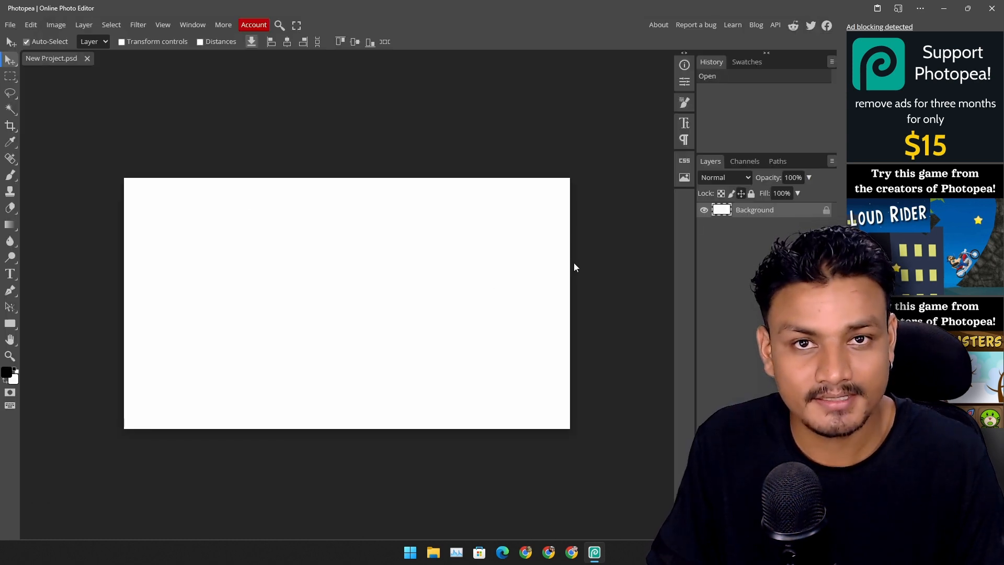
{"action": "mouse_move", "coordinate": [413, 289]}
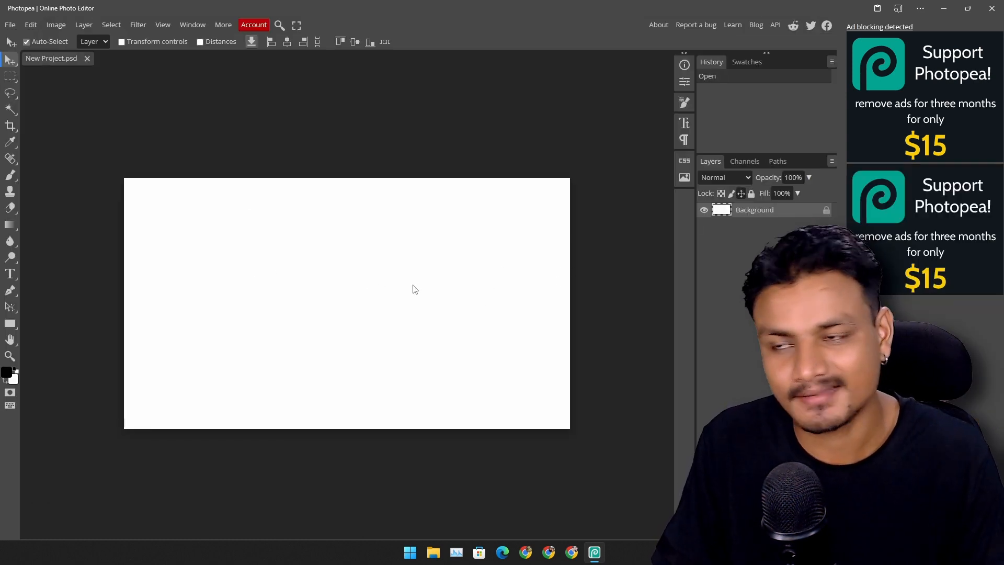
Place the pexels portrait photo from Downloads into the project as a layer
{"action": "left_click", "coordinate": [433, 552]}
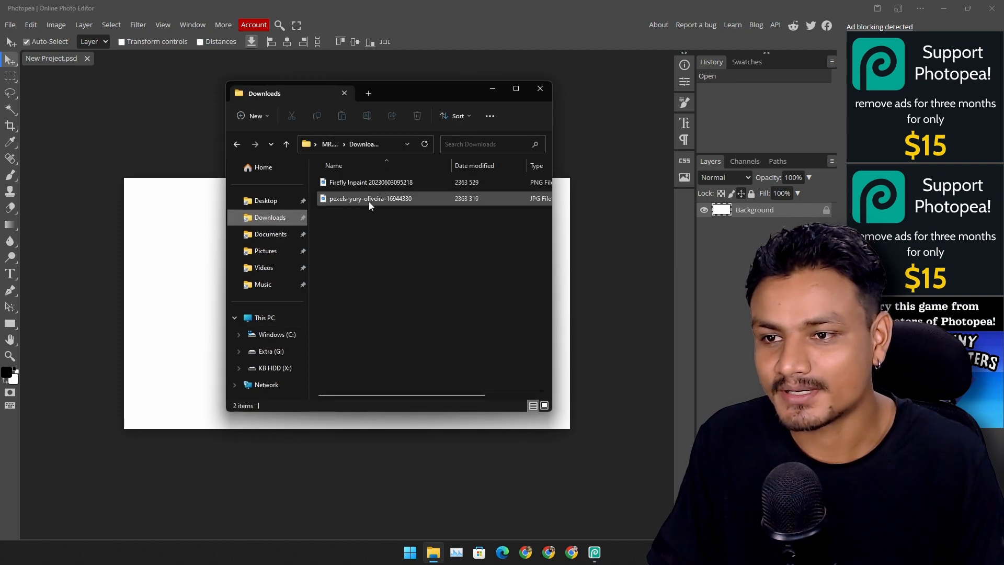
{"action": "left_click", "coordinate": [370, 199]}
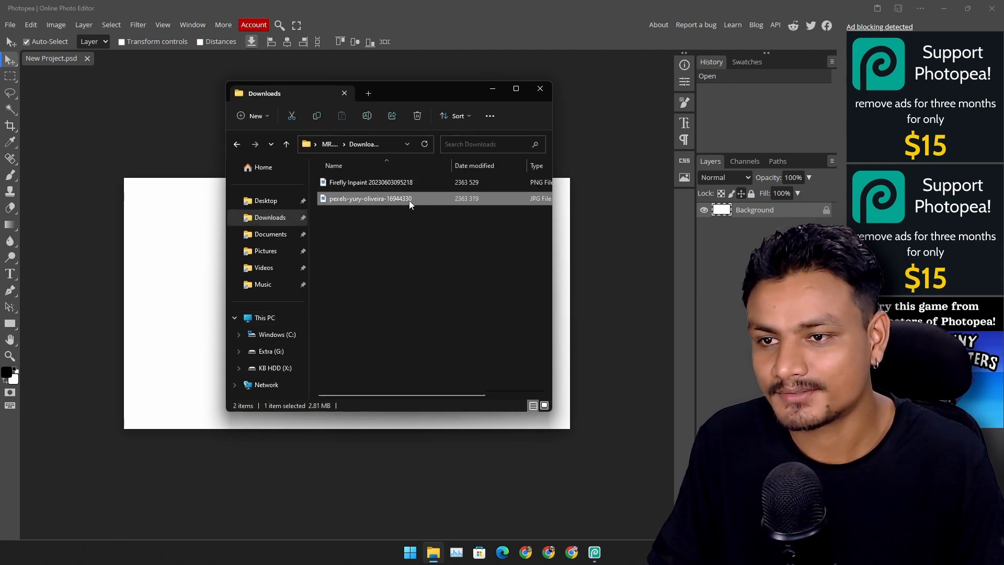
{"action": "double_click", "coordinate": [369, 198]}
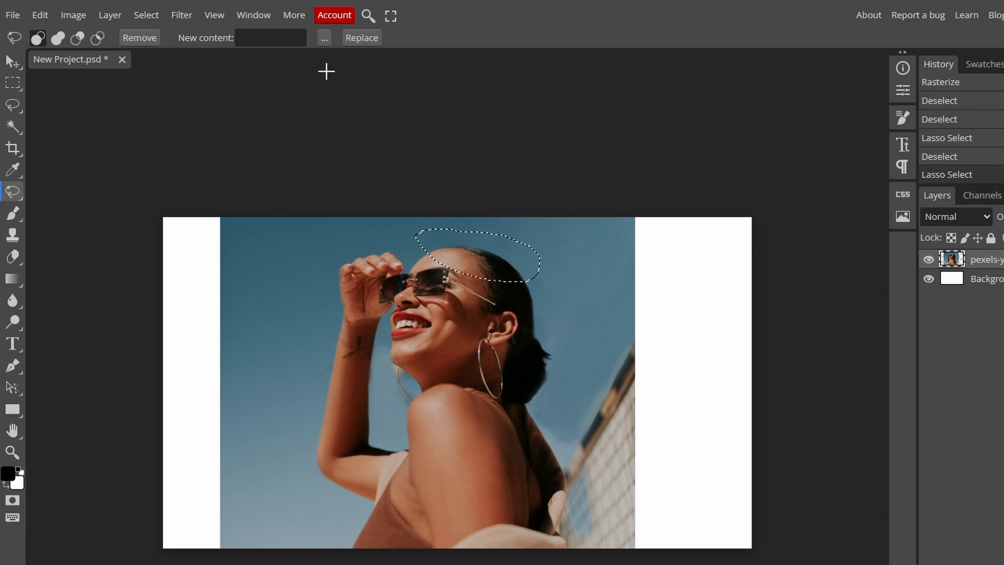
{"action": "left_click", "coordinate": [270, 38]}
{"action": "type", "text": "hat"}
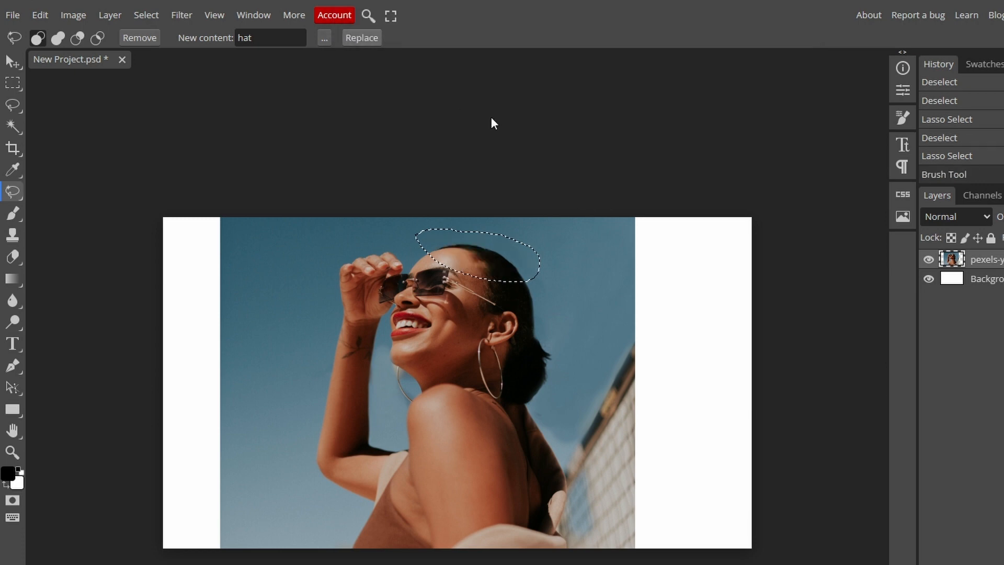
{"action": "left_click", "coordinate": [361, 37]}
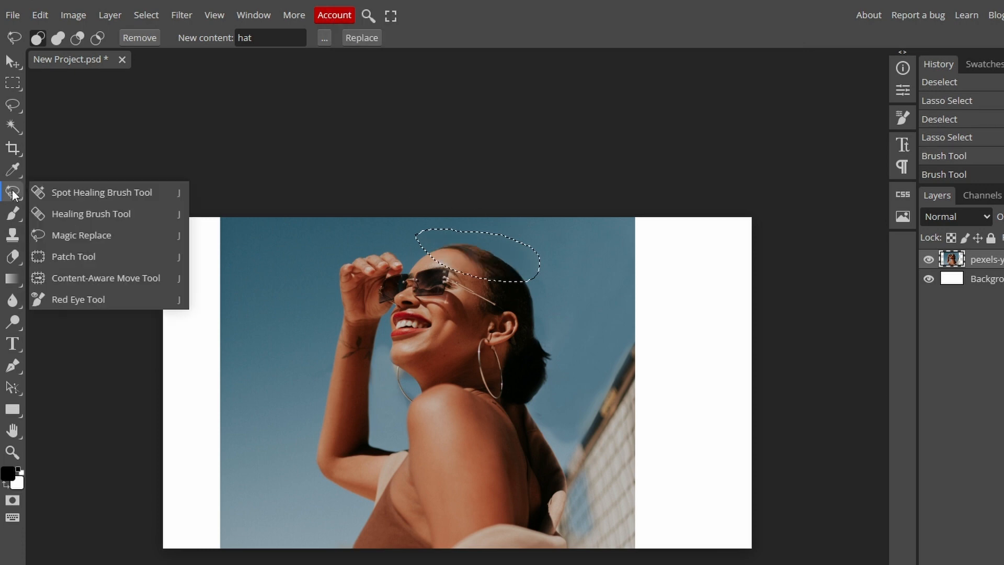
{"action": "mouse_move", "coordinate": [126, 147]}
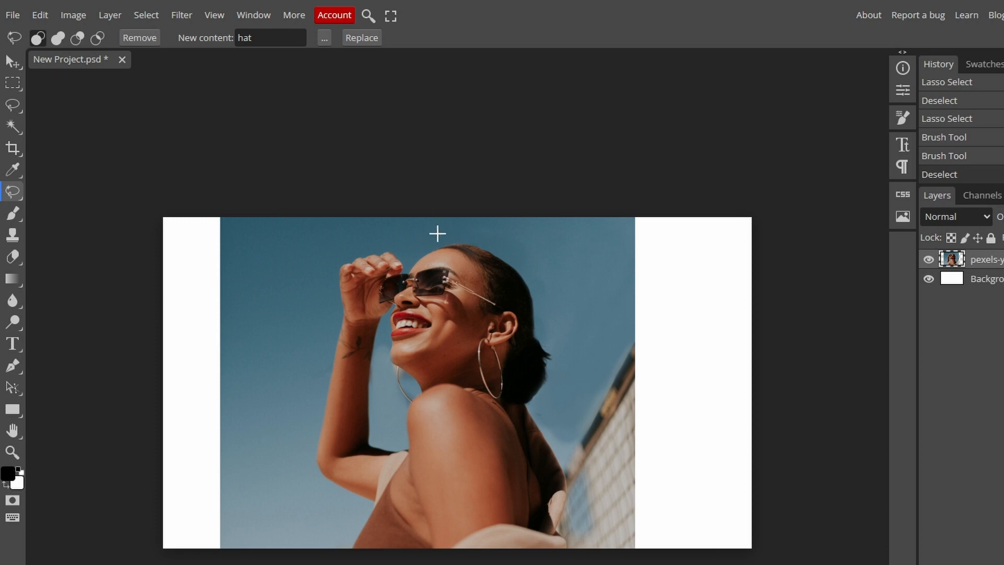
{"action": "mouse_move", "coordinate": [414, 238]}
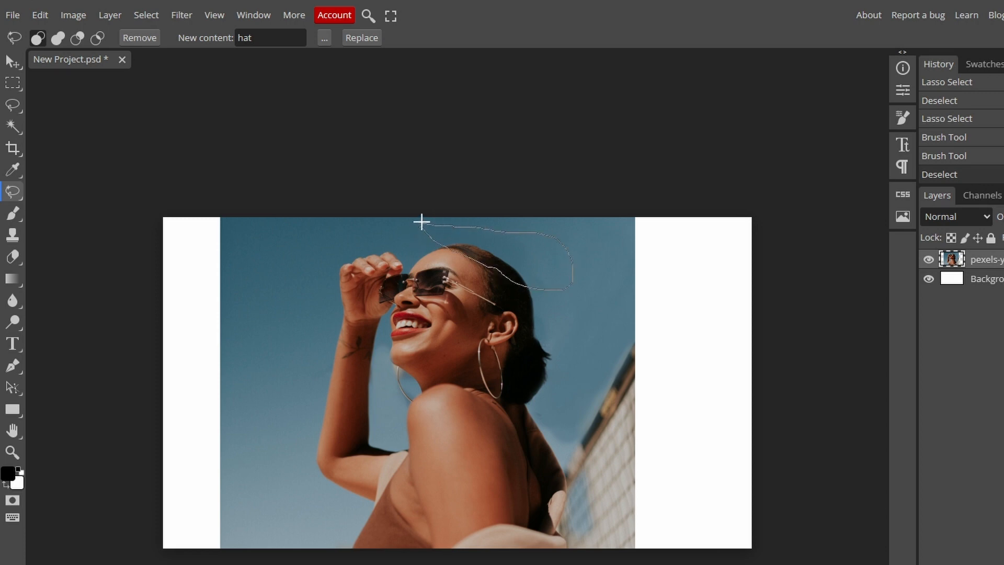
{"action": "left_click", "coordinate": [421, 222]}
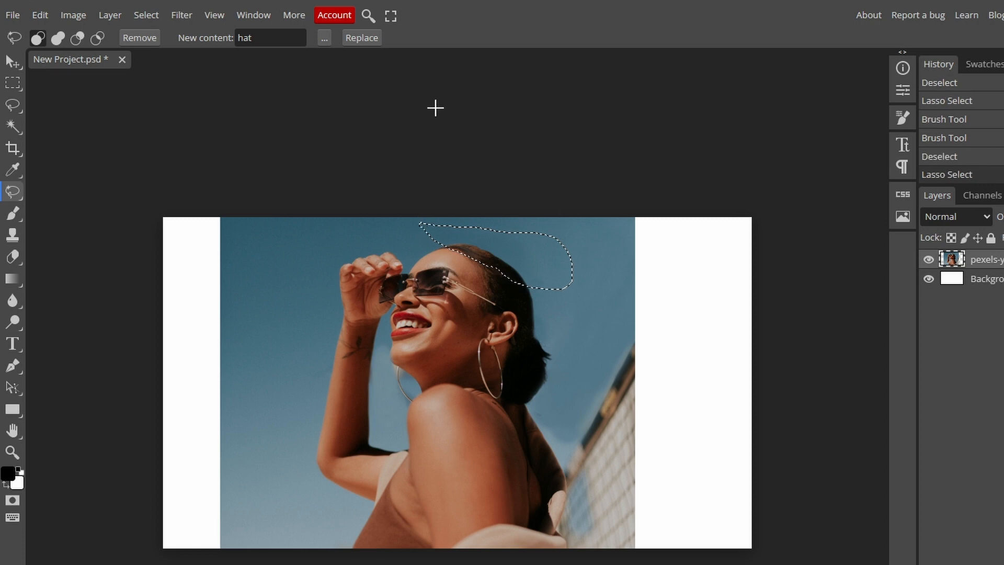
{"action": "left_click", "coordinate": [361, 37]}
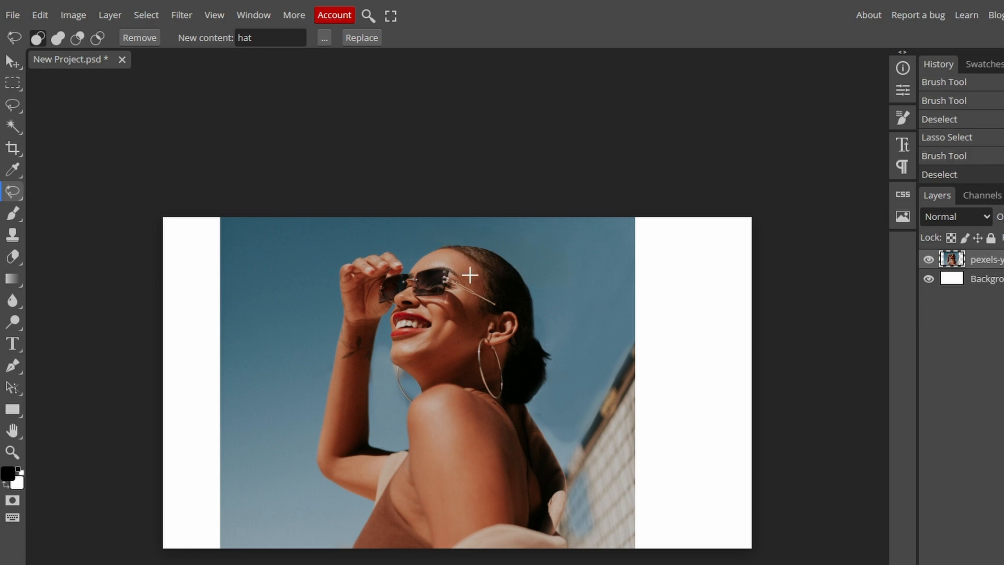
{"action": "mouse_move", "coordinate": [488, 275]}
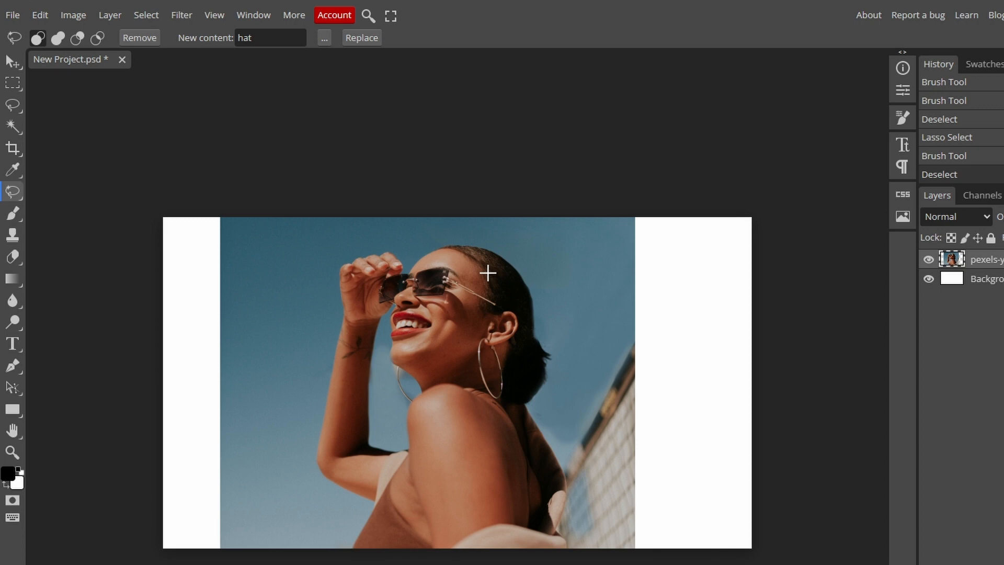
{"action": "mouse_move", "coordinate": [490, 257]}
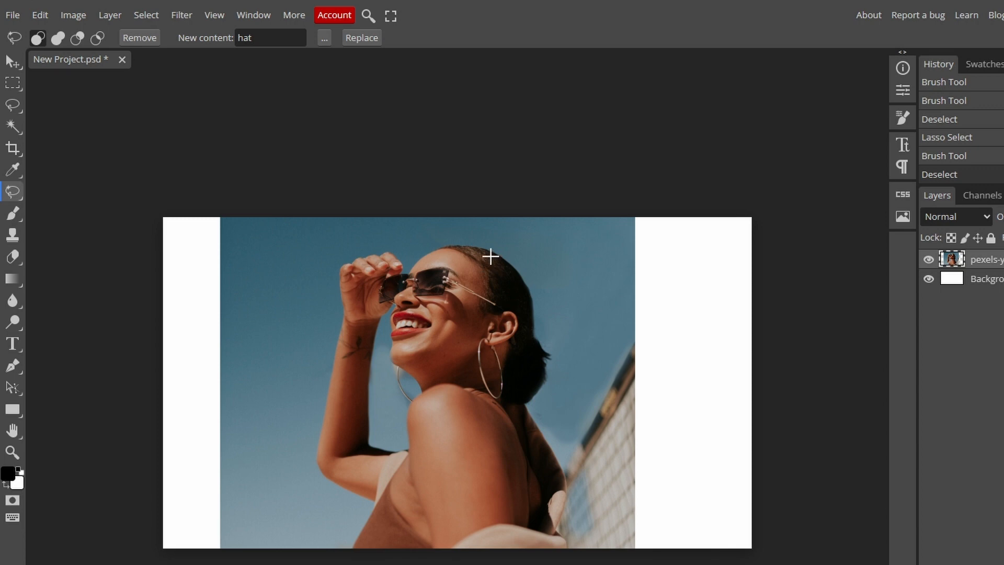
{"action": "mouse_move", "coordinate": [237, 244]}
{"action": "type", "text": "bird"}
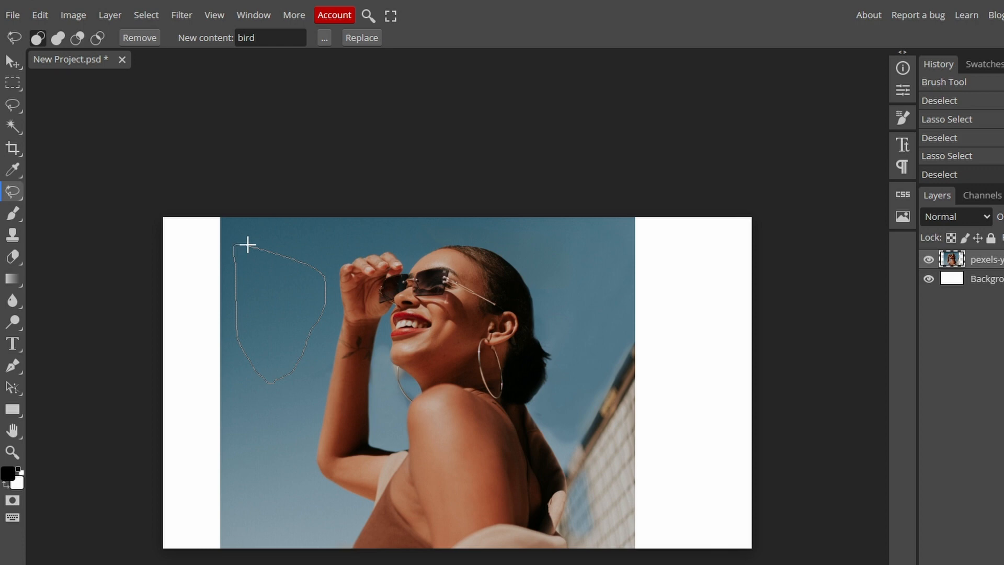
Outline sky left of the woman and Magic Replace 'bird' repeatedly until a good bird appears
{"action": "left_click", "coordinate": [270, 38]}
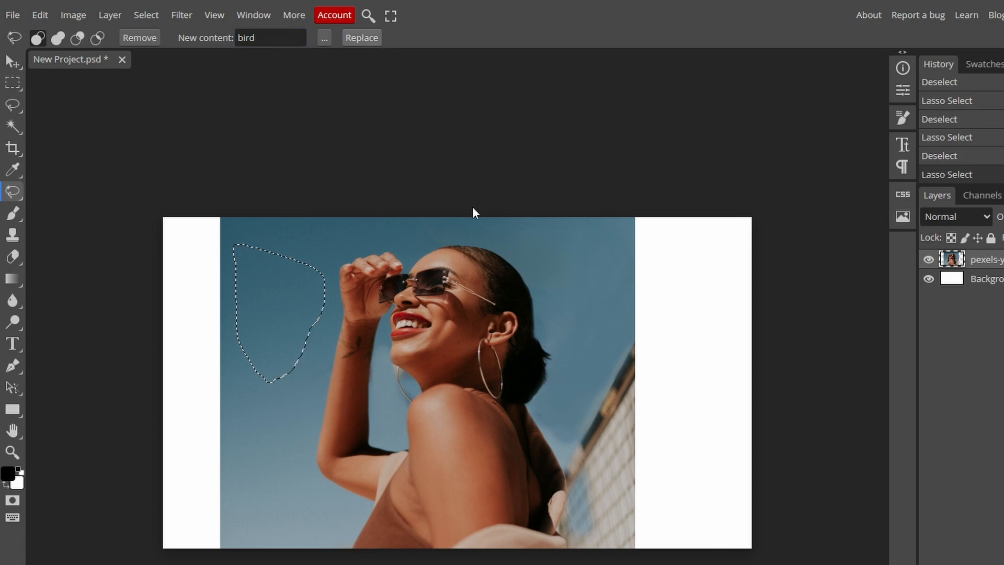
{"action": "left_click", "coordinate": [361, 38]}
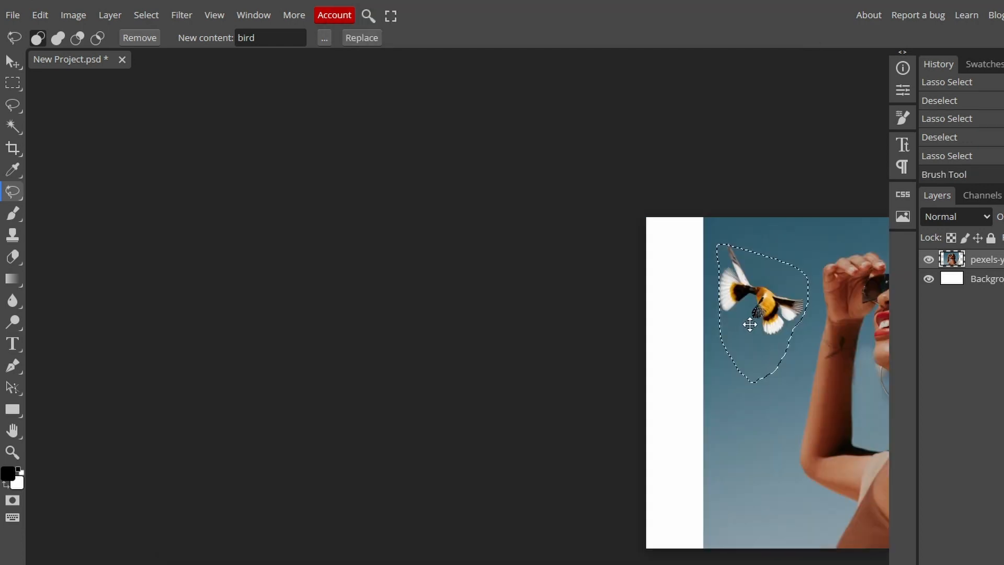
{"action": "mouse_move", "coordinate": [757, 332]}
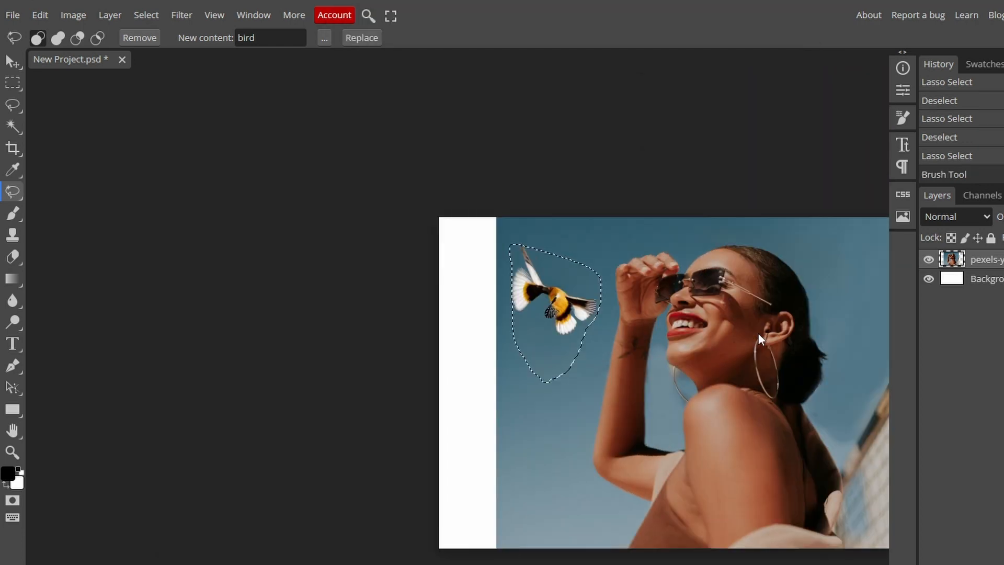
{"action": "left_click", "coordinate": [361, 37]}
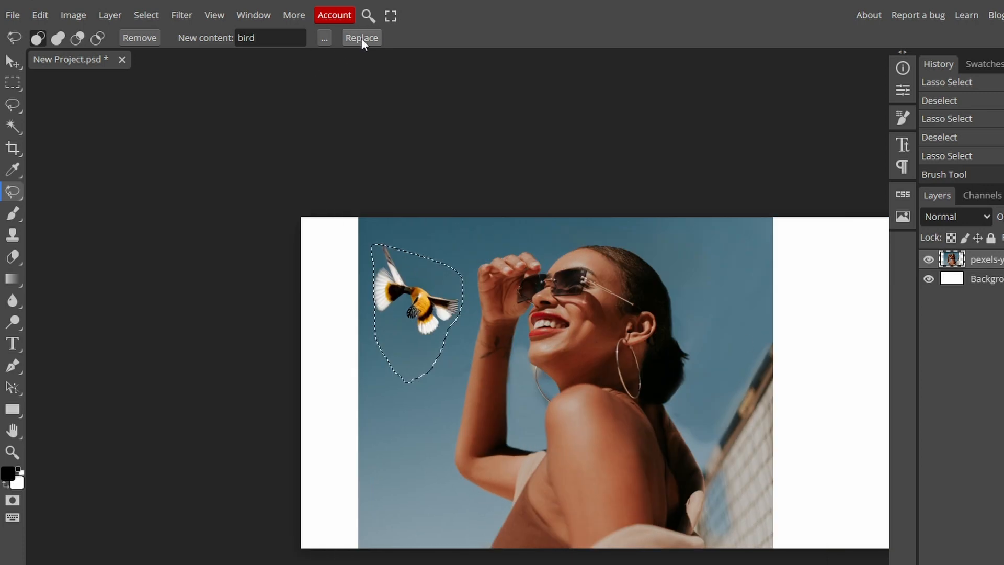
{"action": "left_click", "coordinate": [360, 37]}
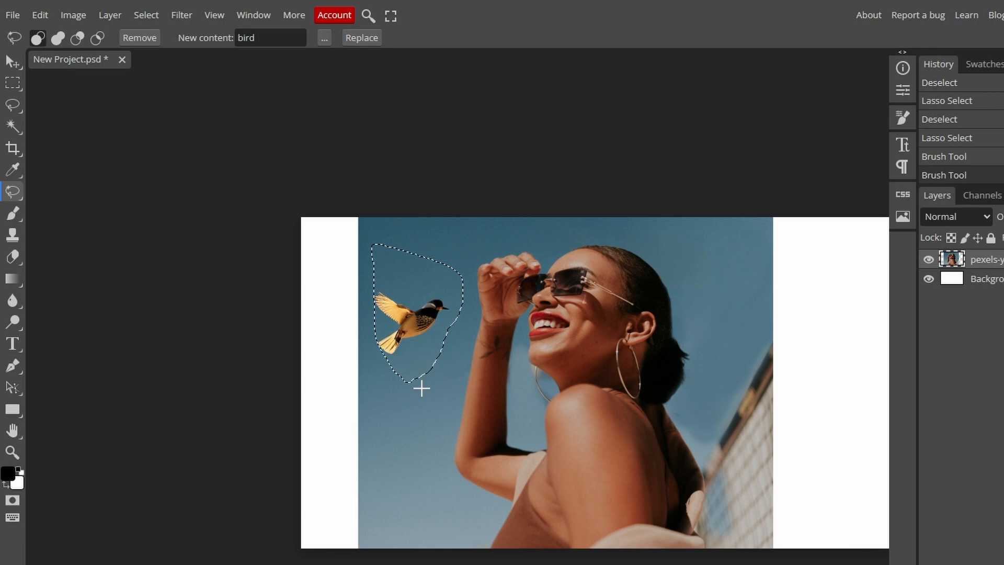
{"action": "mouse_move", "coordinate": [452, 362]}
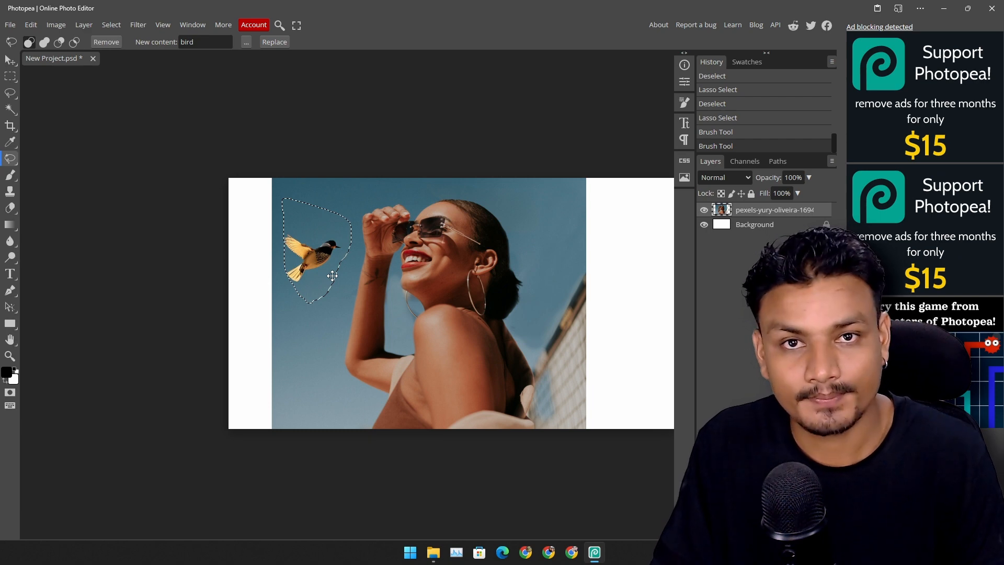
{"action": "mouse_move", "coordinate": [333, 280]}
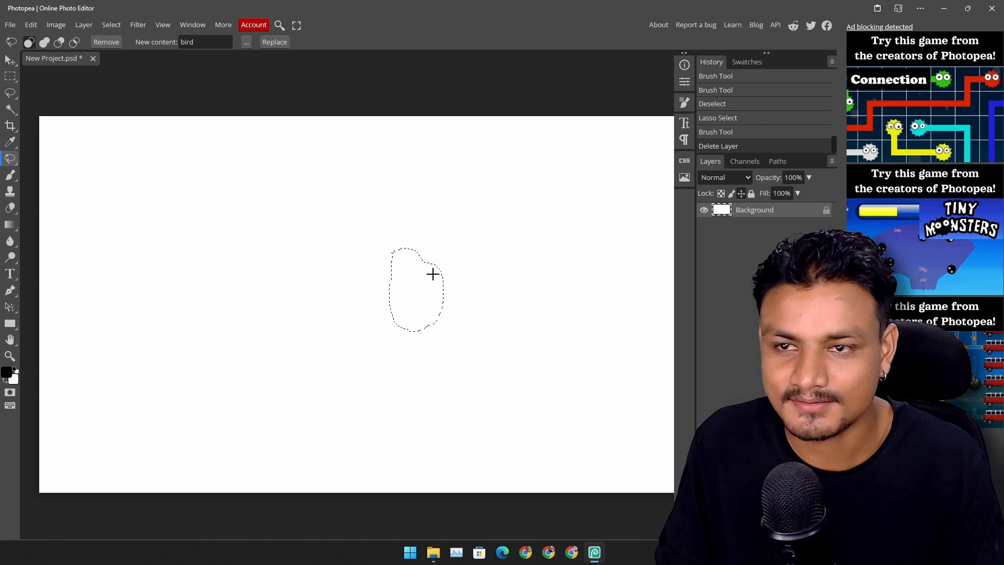
Generate a 'lion in jungle' scene on the emptied canvas, then leave Photopea without saving
{"action": "left_click", "coordinate": [274, 42]}
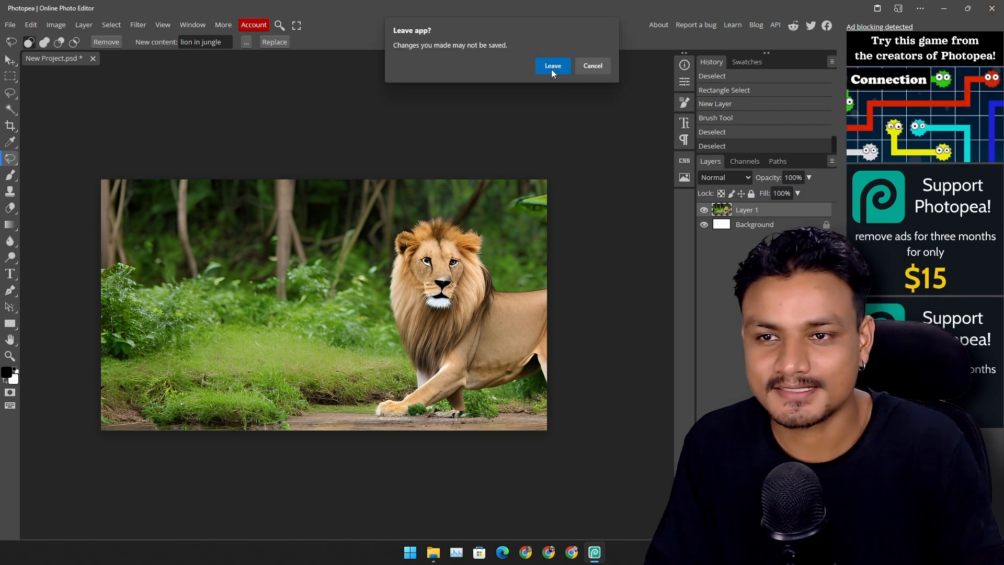
{"action": "left_click", "coordinate": [552, 65]}
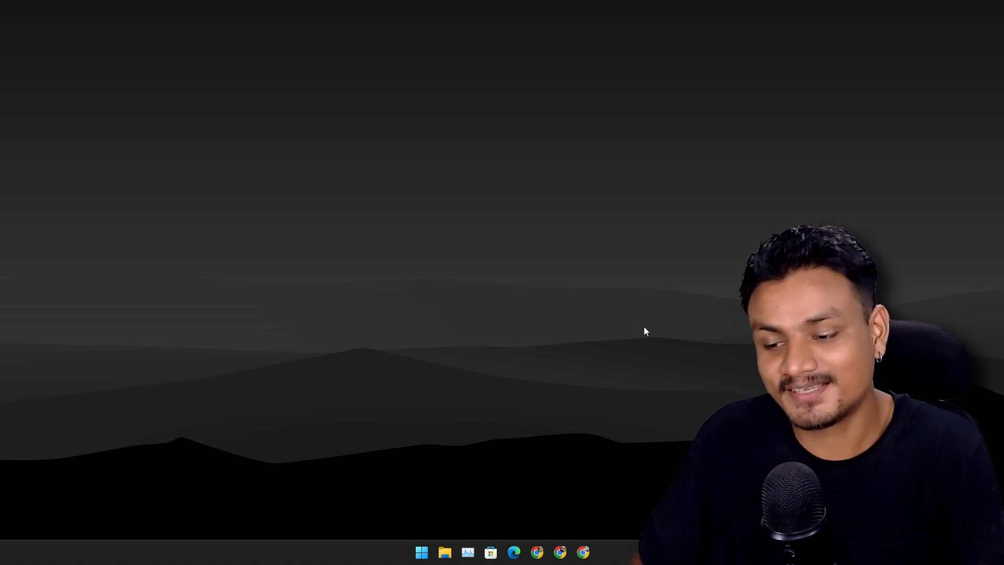
{"action": "mouse_move", "coordinate": [748, 325]}
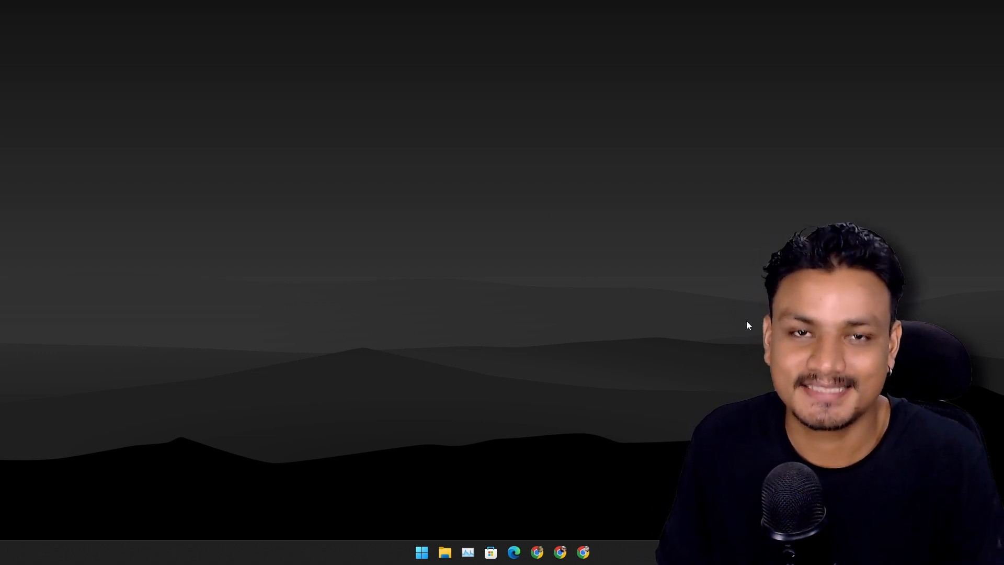